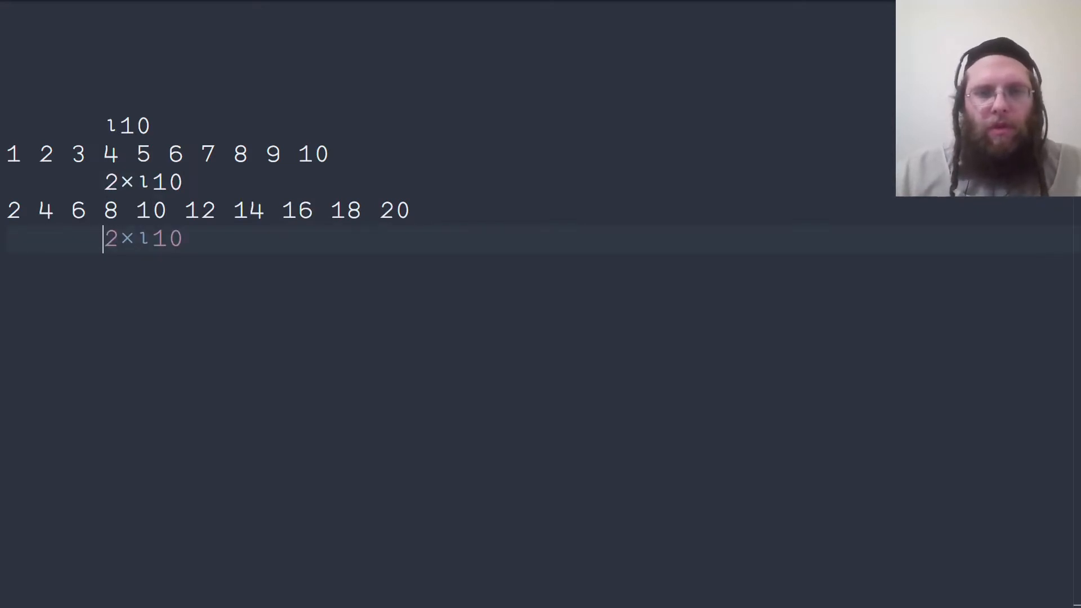
# Evaluate 1-⍨2×⍳10 to get the odd numbers 1 through 19
pyautogui.write('1')
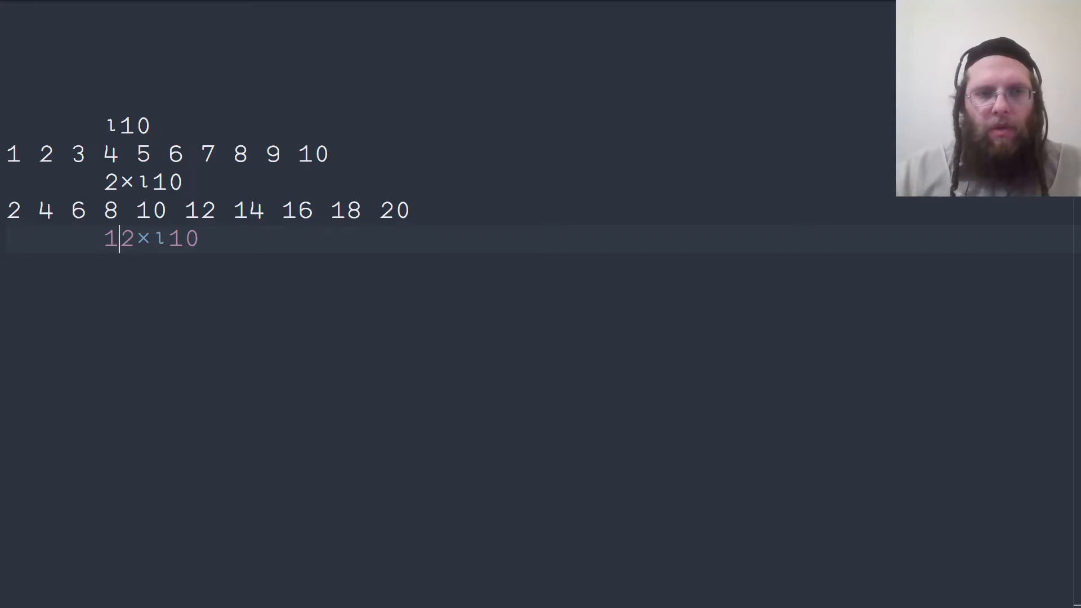
pyautogui.write('-⍨')
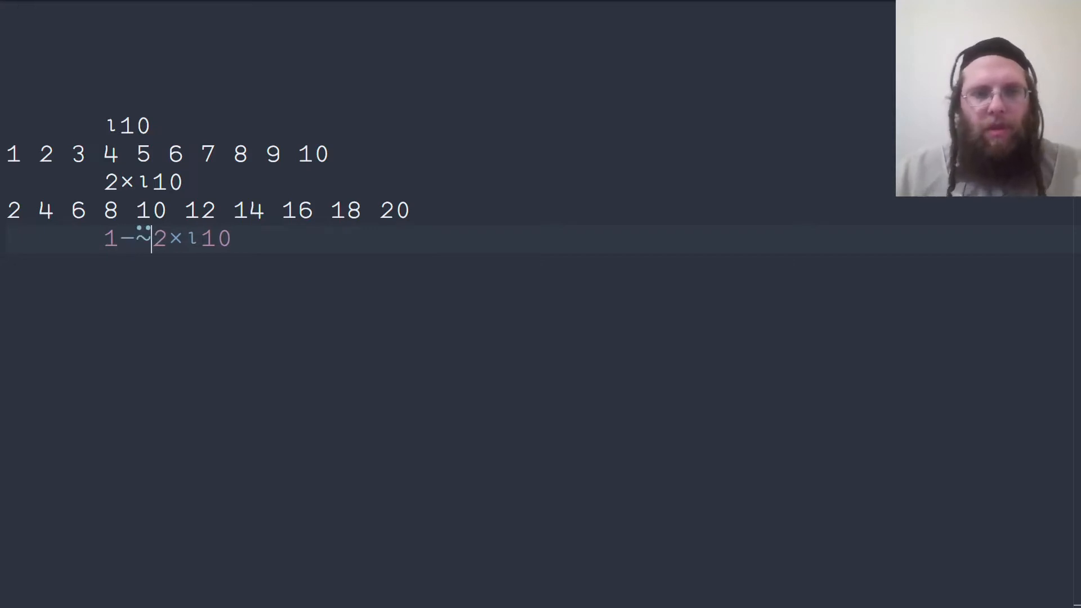
pyautogui.press('Return')
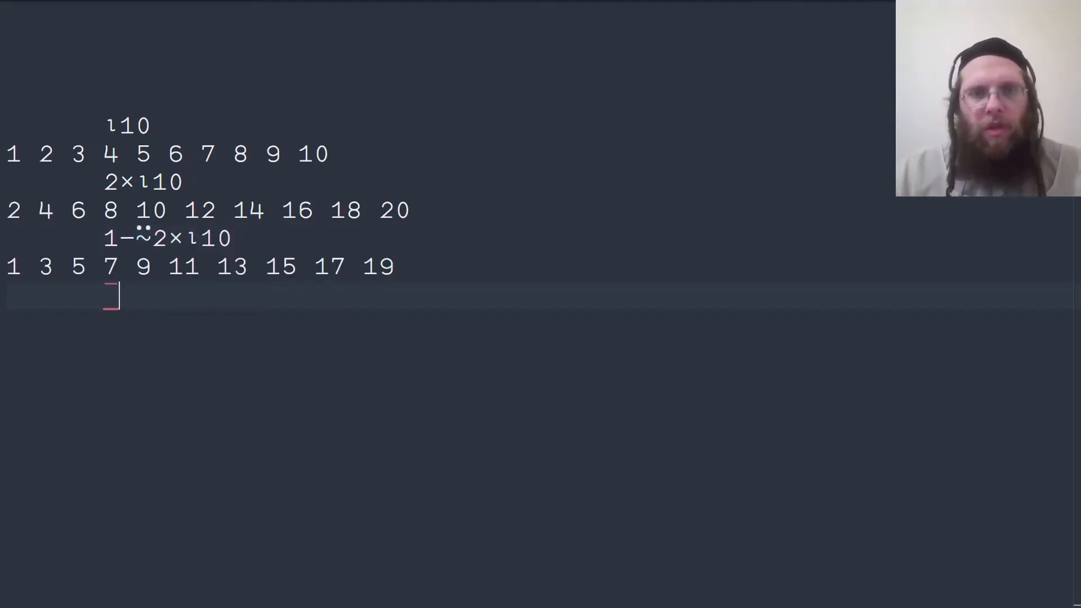
# Evaluate ¯1+2×⍳10 and (2×⍳10)-1, both returning 1 through 19
pyautogui.write('1+')
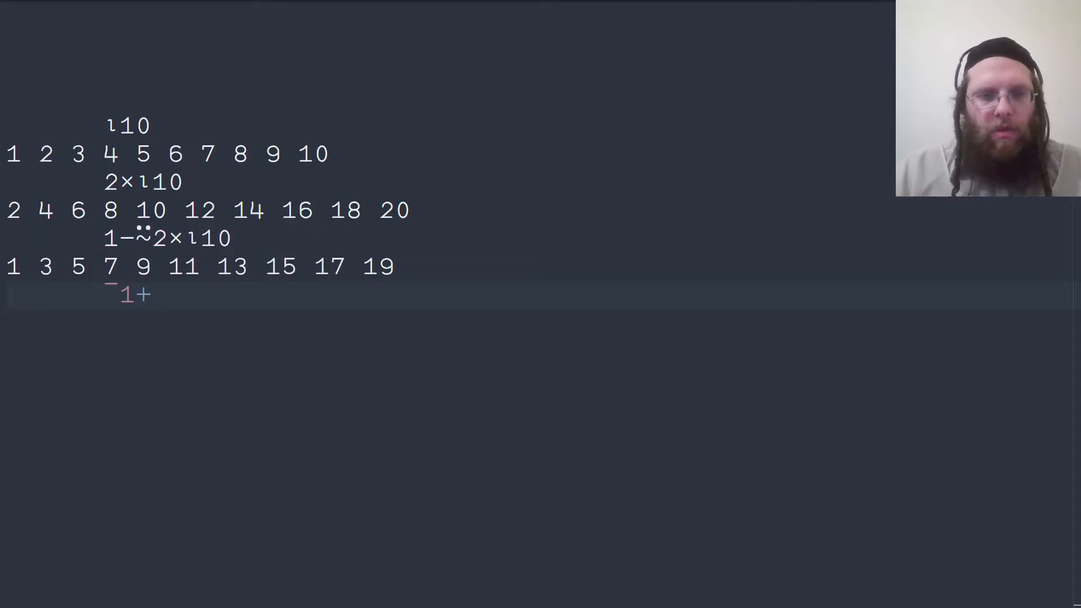
pyautogui.write('2×⍳10')
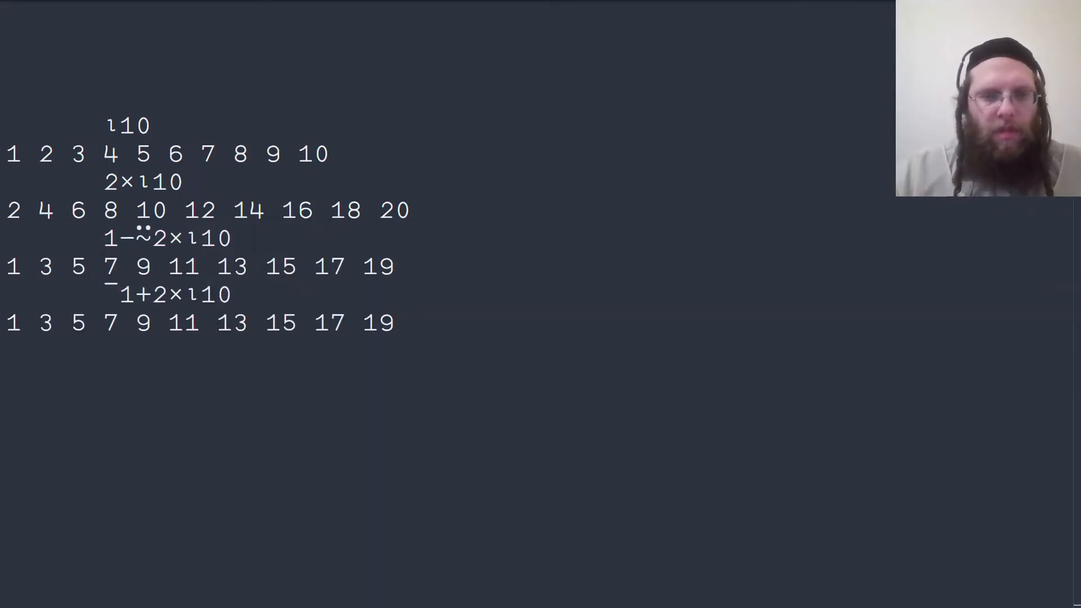
pyautogui.write('(')
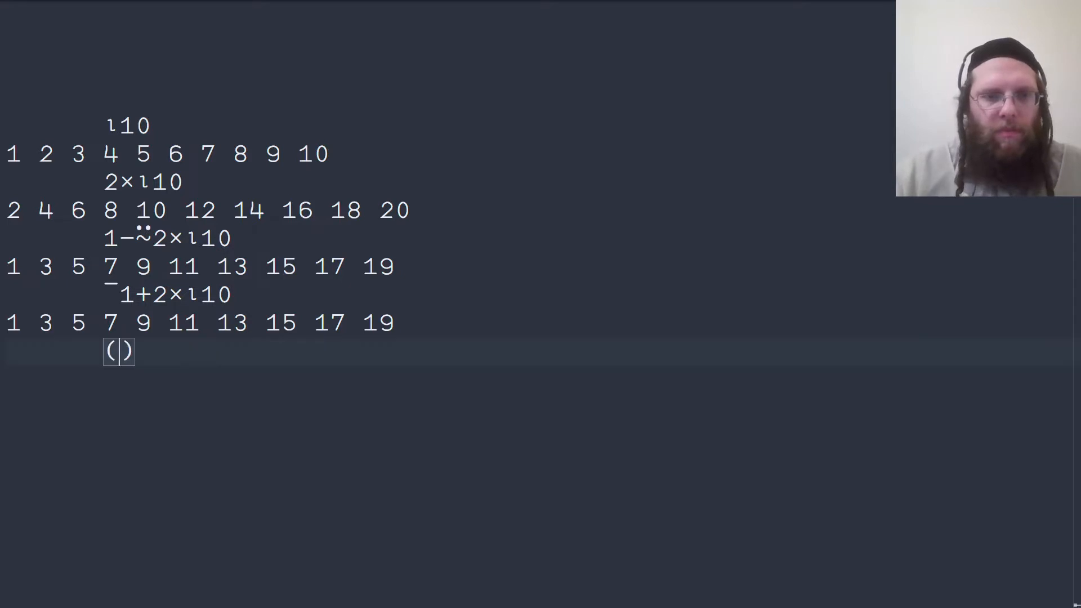
pyautogui.write('2×⍳10')
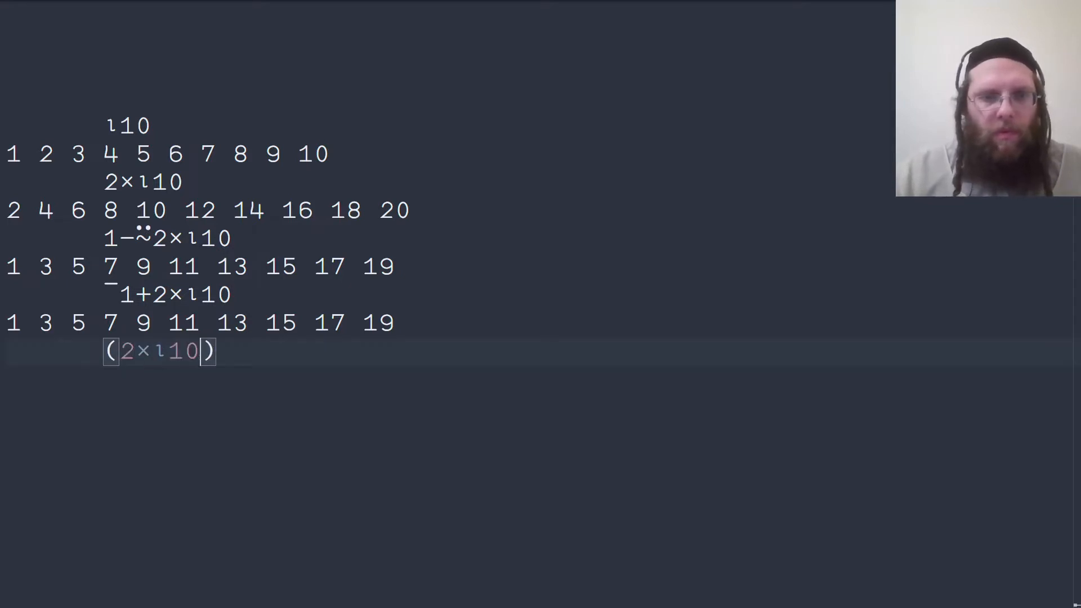
pyautogui.write('-1')
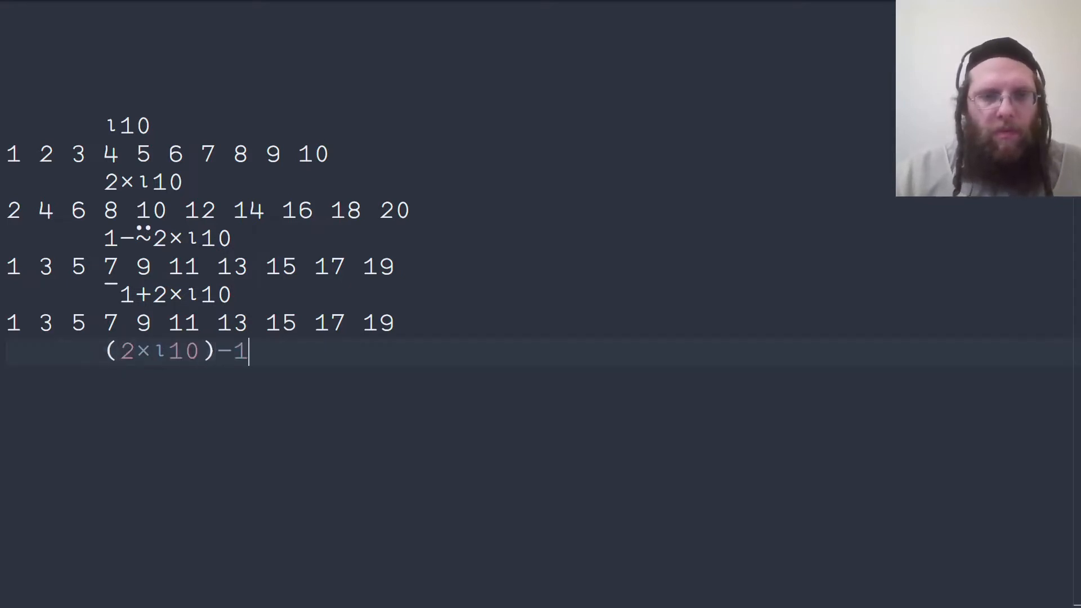
pyautogui.press('Return')
pyautogui.write('F←{')
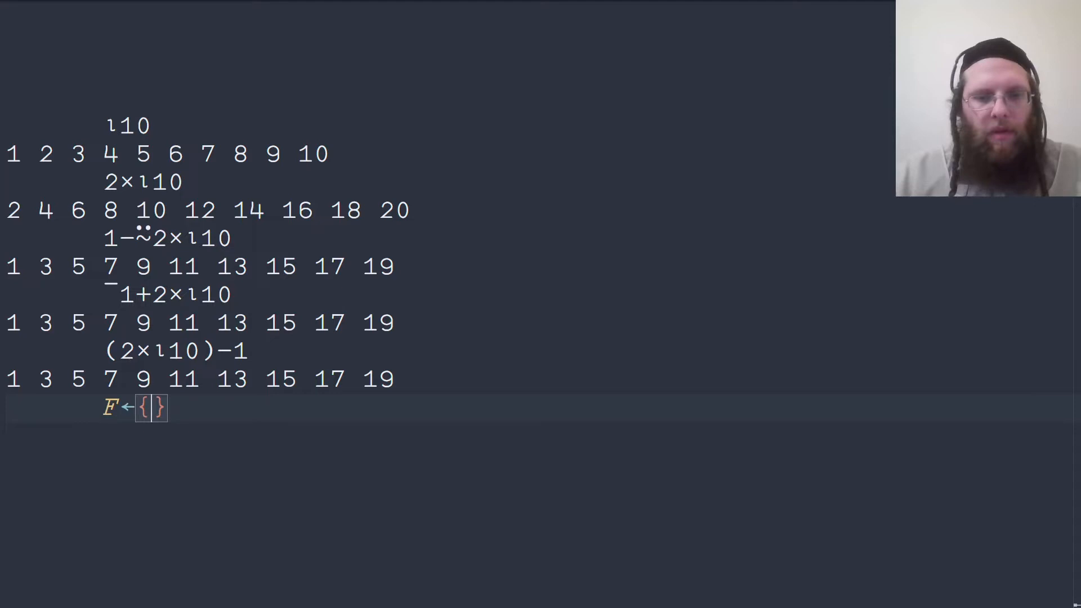
# Define F←{1-⍨2×⍳⍵} and run F 10 to get 1 through 19
pyautogui.write('1-~2×')
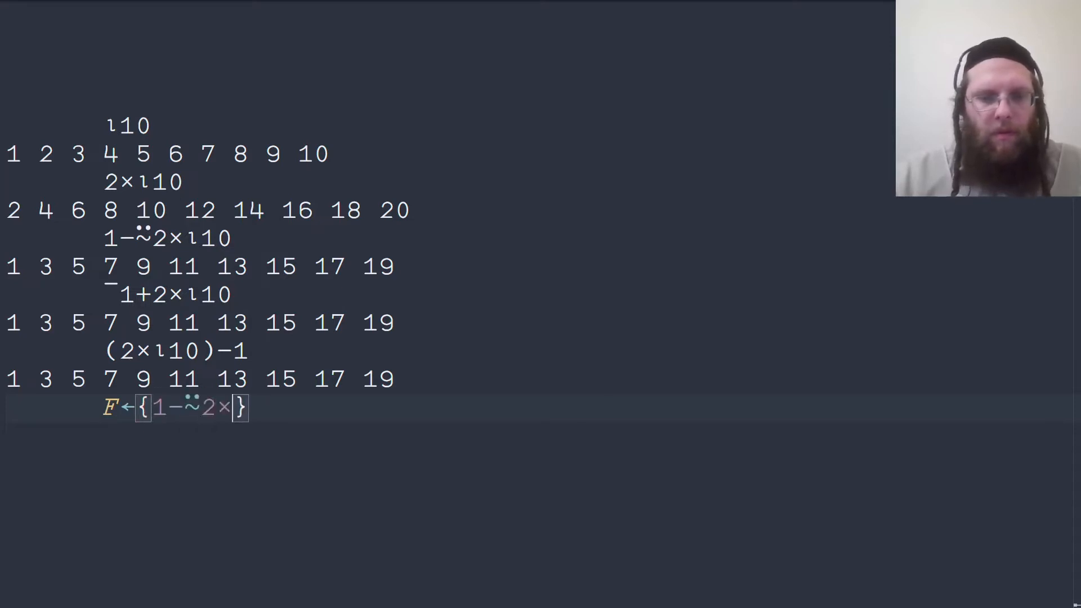
pyautogui.write('ω')
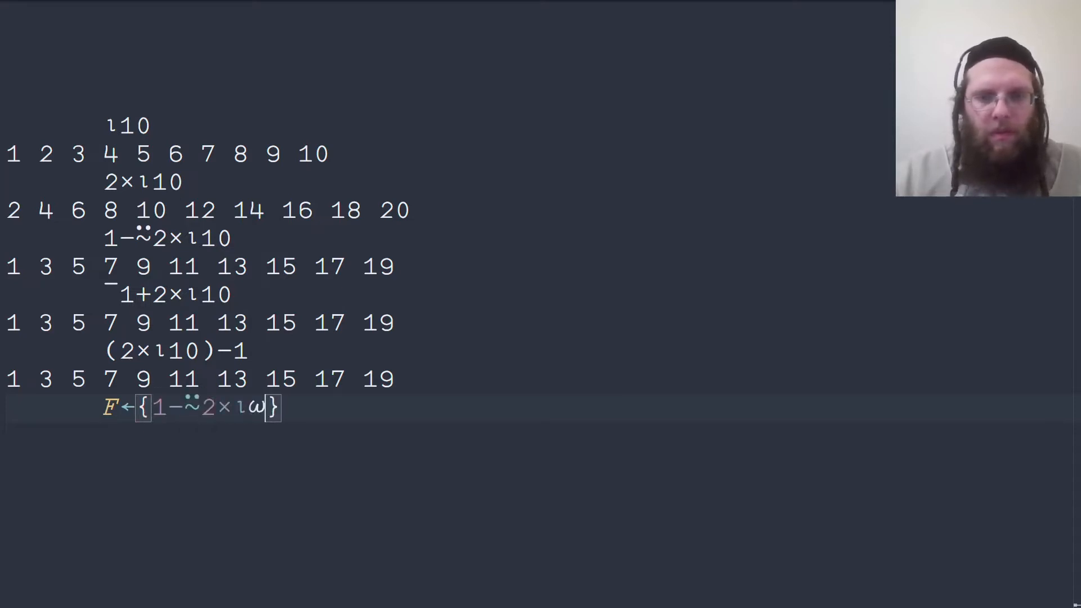
pyautogui.press('Return')
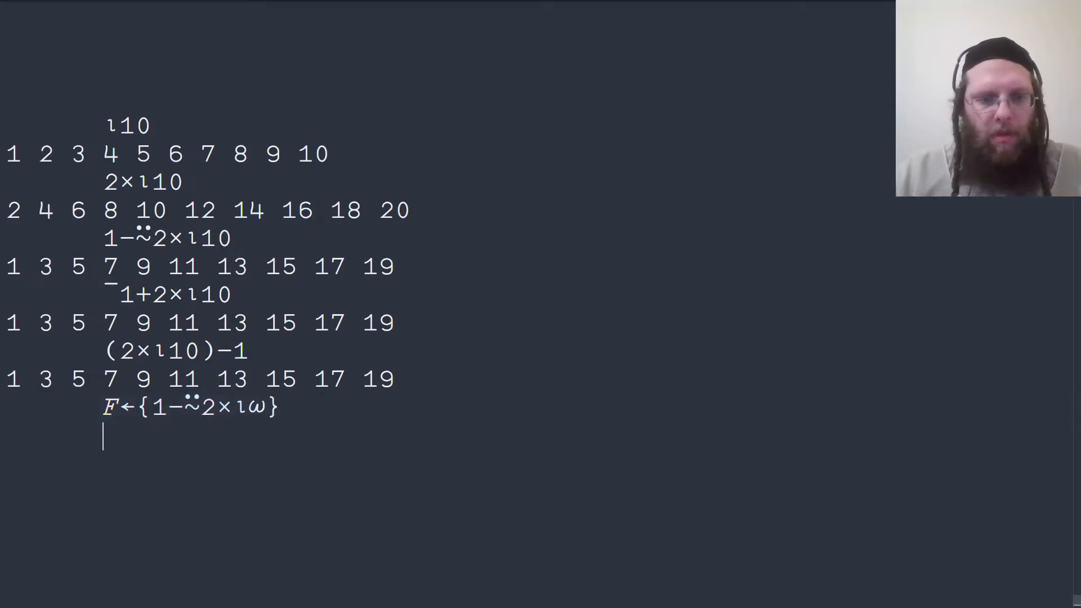
pyautogui.write('F 10')
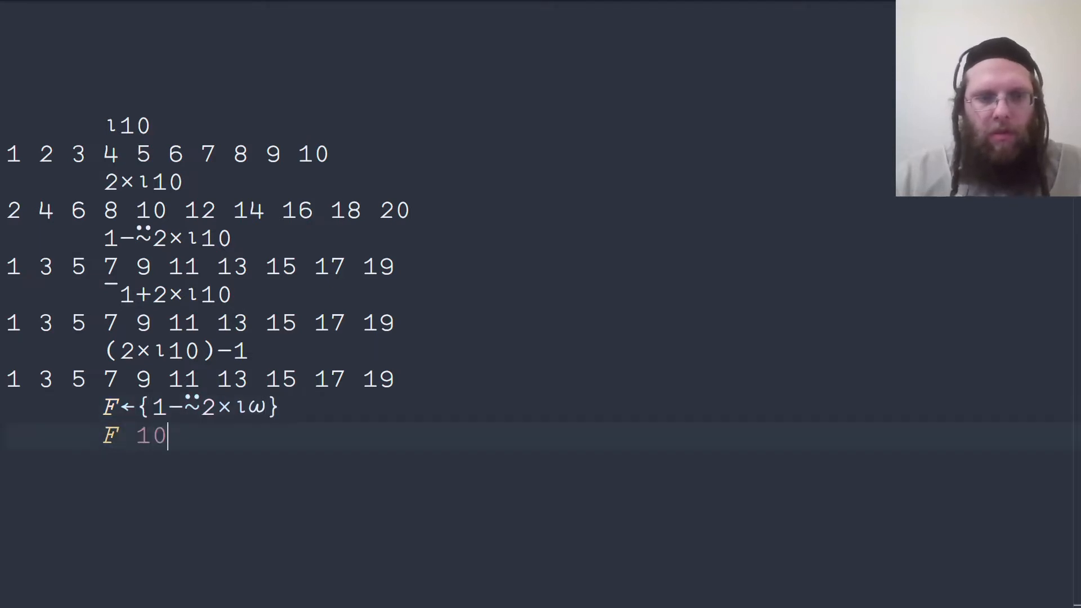
pyautogui.press('Return')
pyautogui.write('⎕')
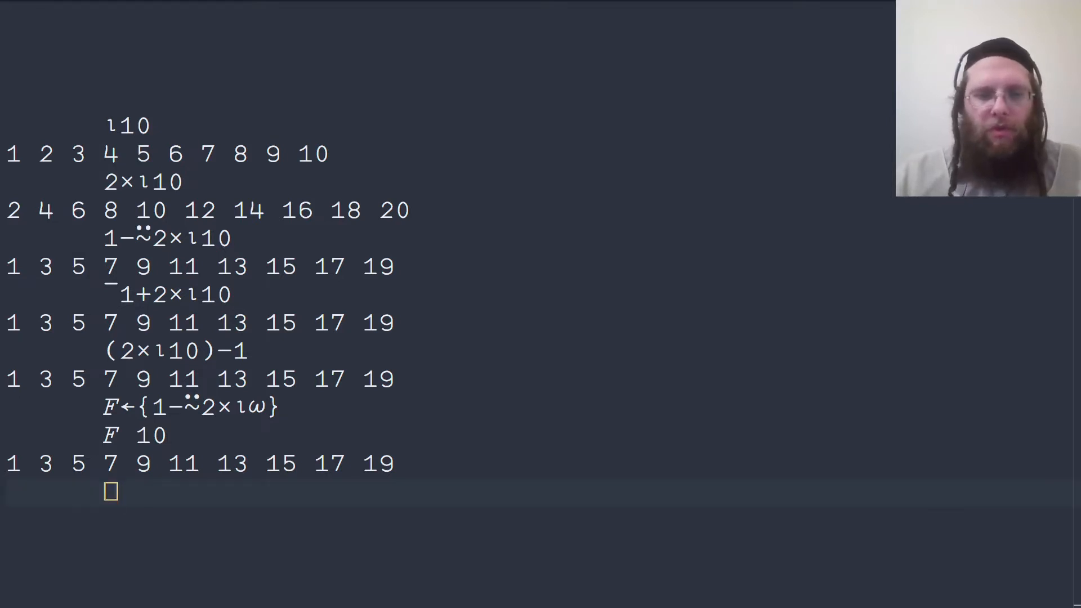
# Set ⎕IO←0, then redefine F←{1+2×⍳⍵} so F 10 returns 1 through 19
pyautogui.write('IO←0')
pyautogui.write('⍳')
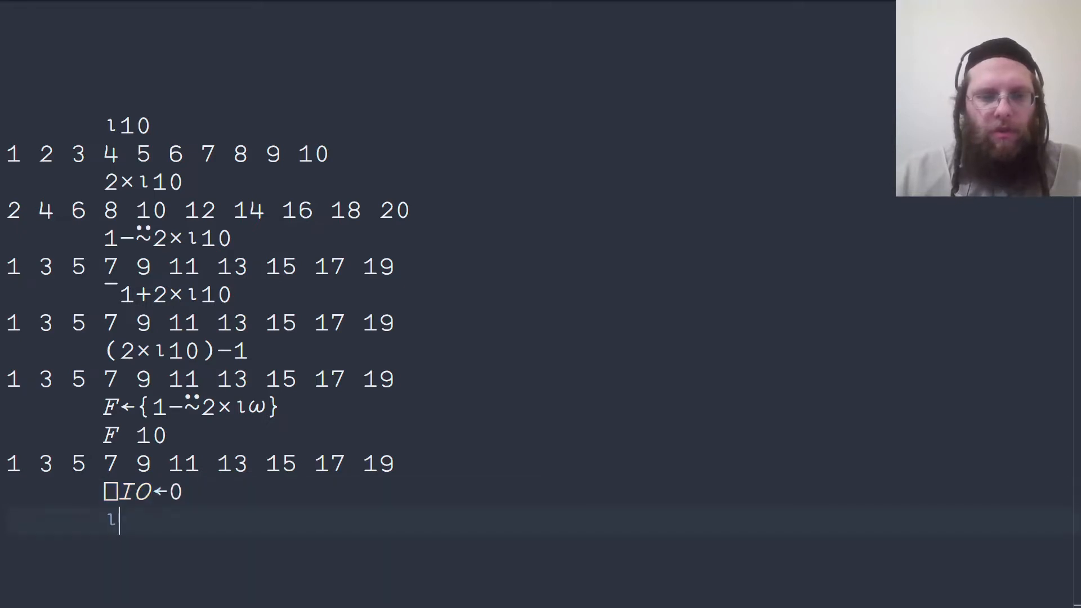
pyautogui.write('10')
pyautogui.press('Return')
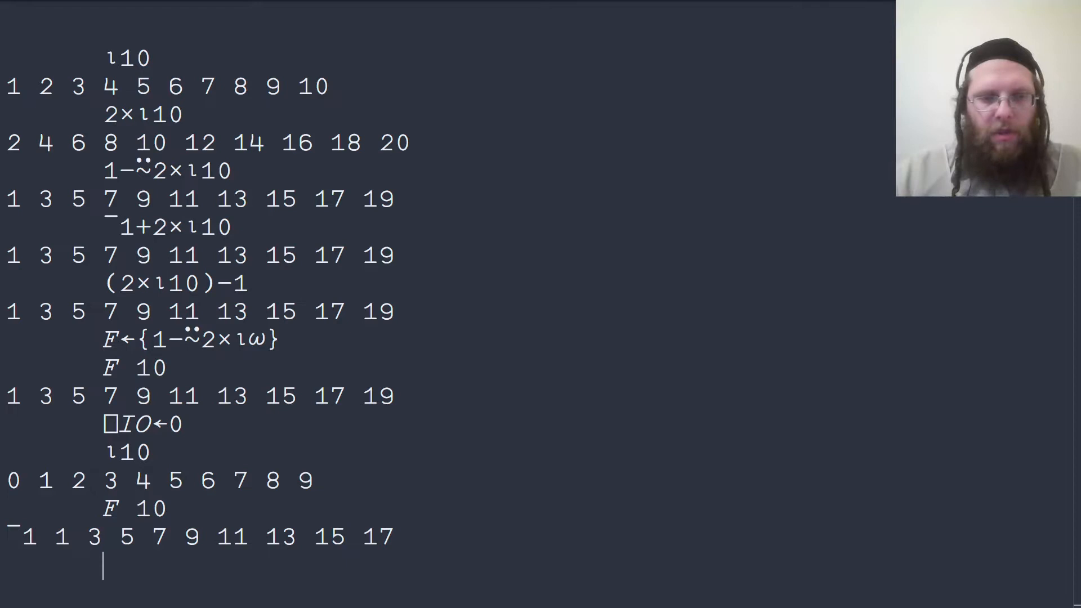
pyautogui.write('F←{}')
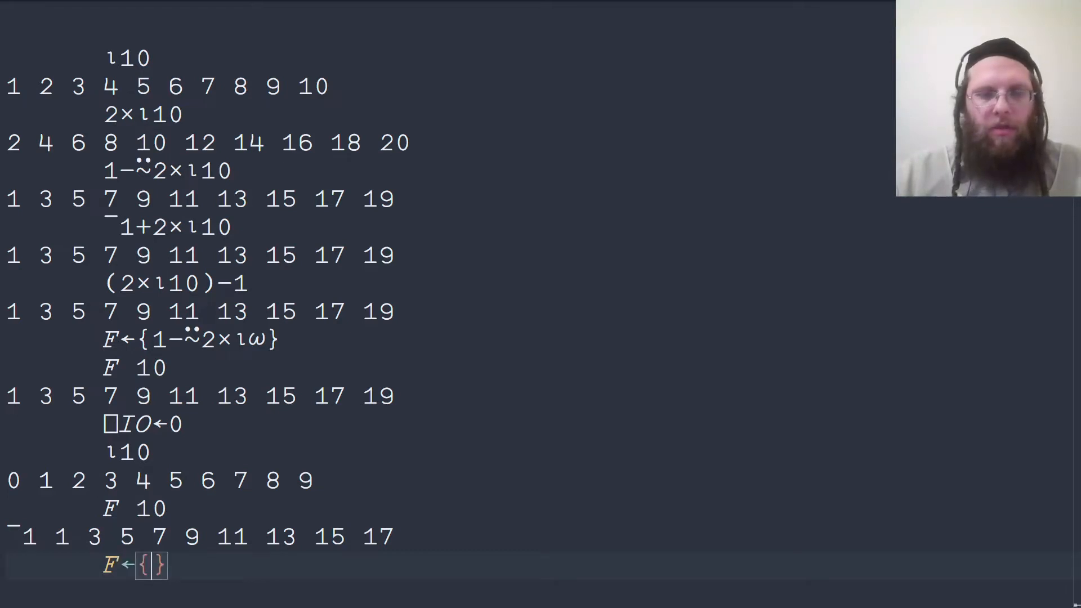
pyautogui.write('1+2×⍳')
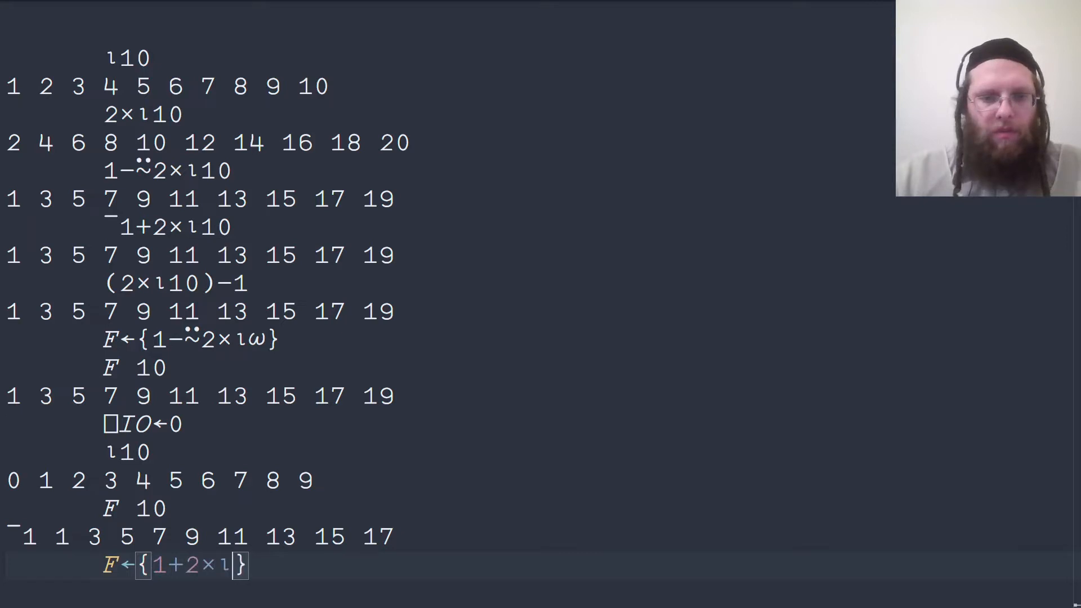
pyautogui.write('ω')
pyautogui.press('Return')
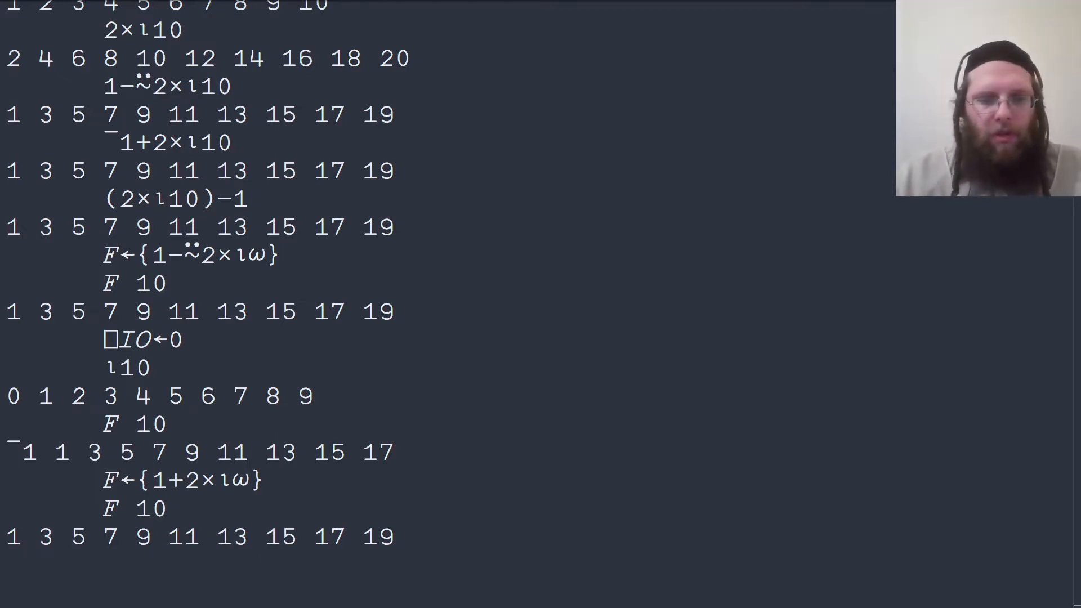
# Evaluate the train (2×⊢)10, giving 20
pyautogui.write('()')
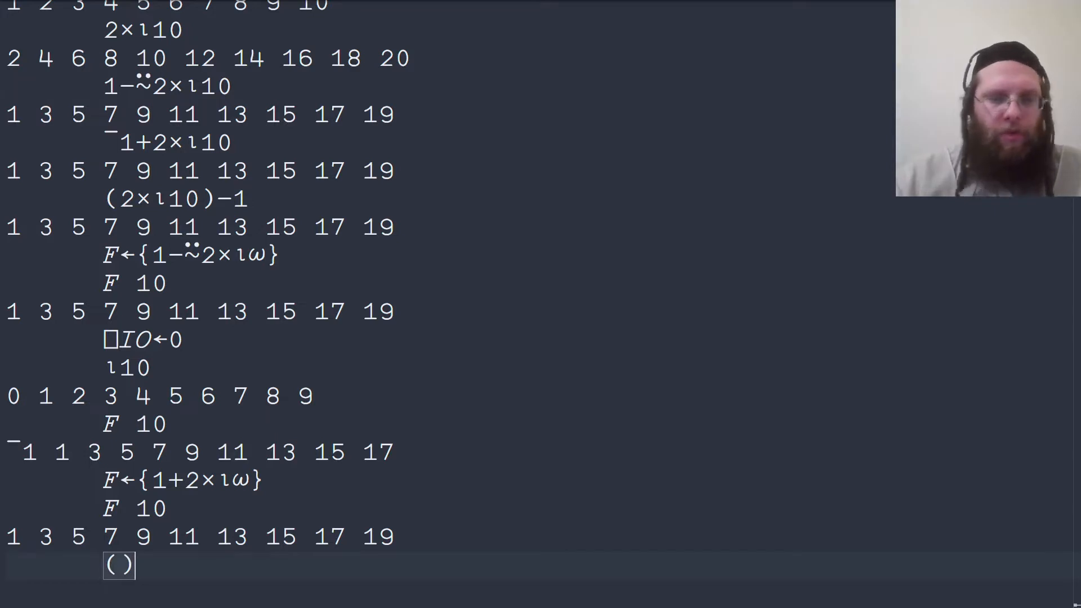
pyautogui.write('10')
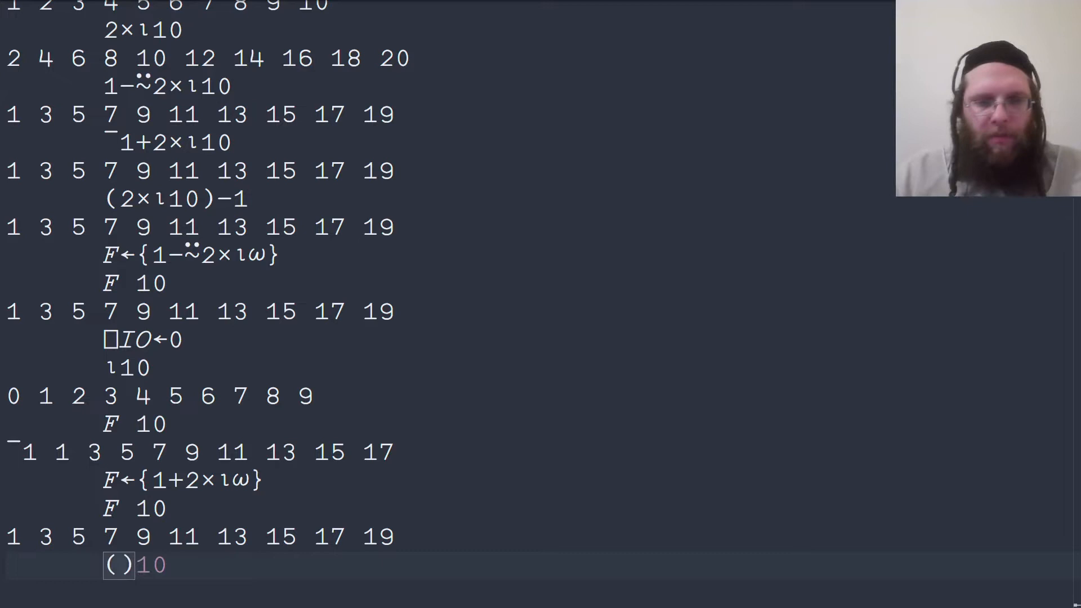
pyautogui.write('2×')
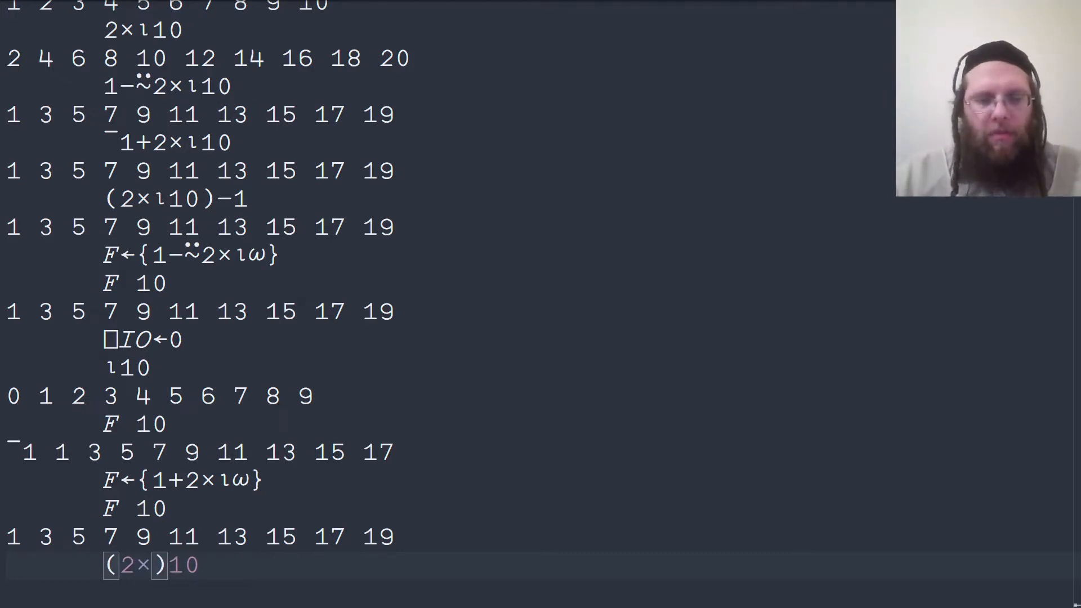
pyautogui.write('⊢')
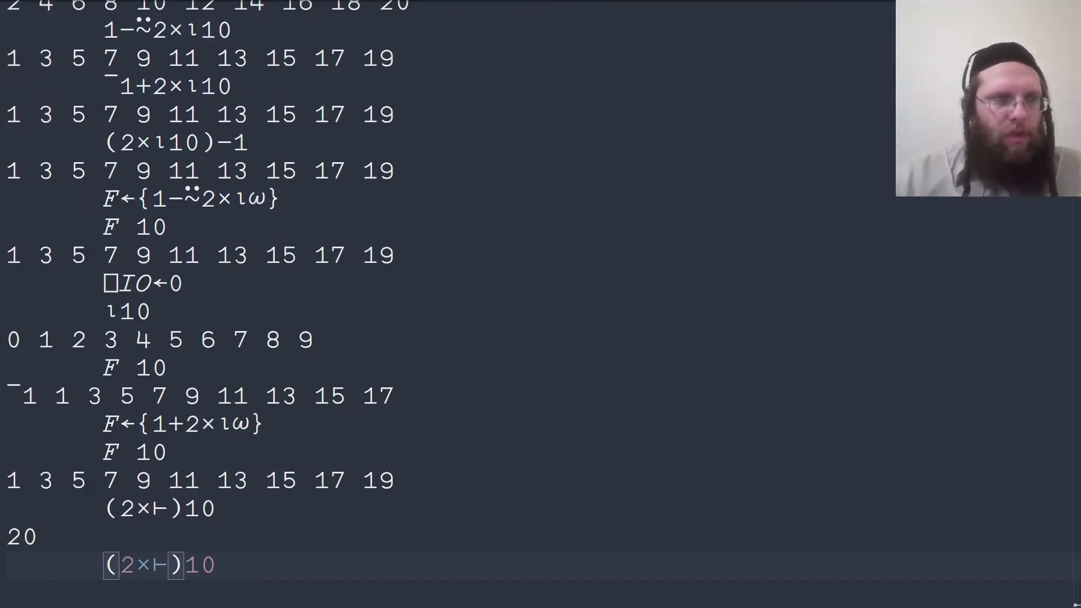
# Evaluate (0 1⍴⍨2×⊢)10 to get alternating zeros and ones
pyautogui.write('0 1⍴')
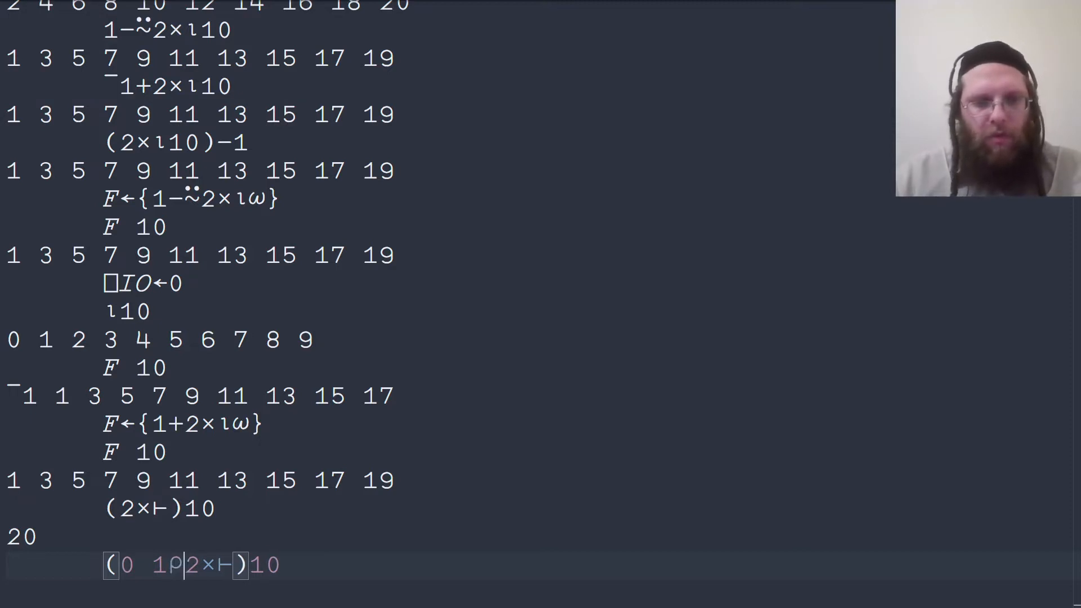
pyautogui.write('~')
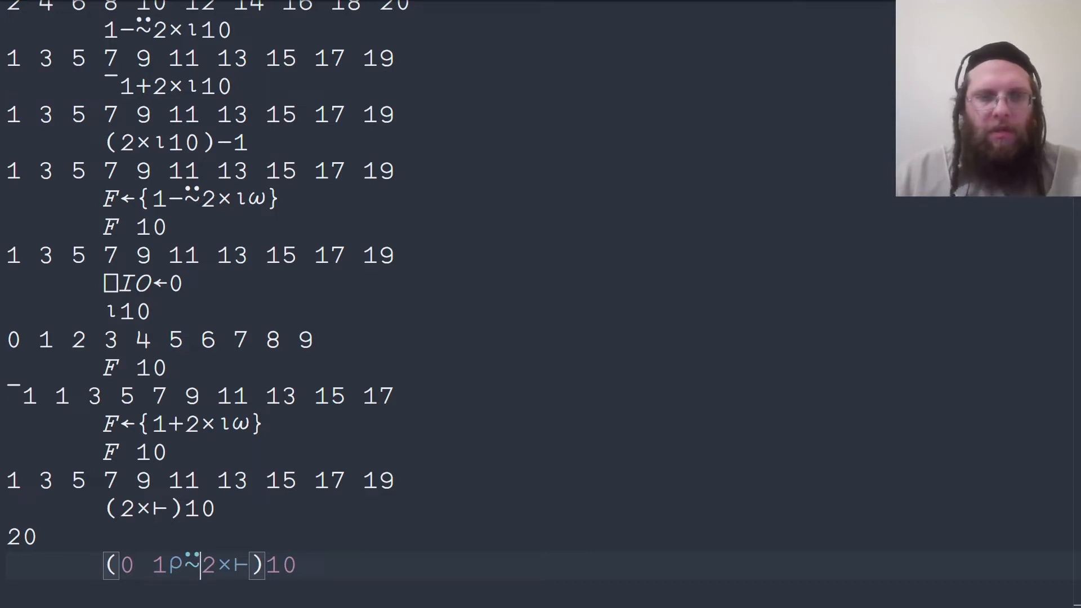
pyautogui.press('Return')
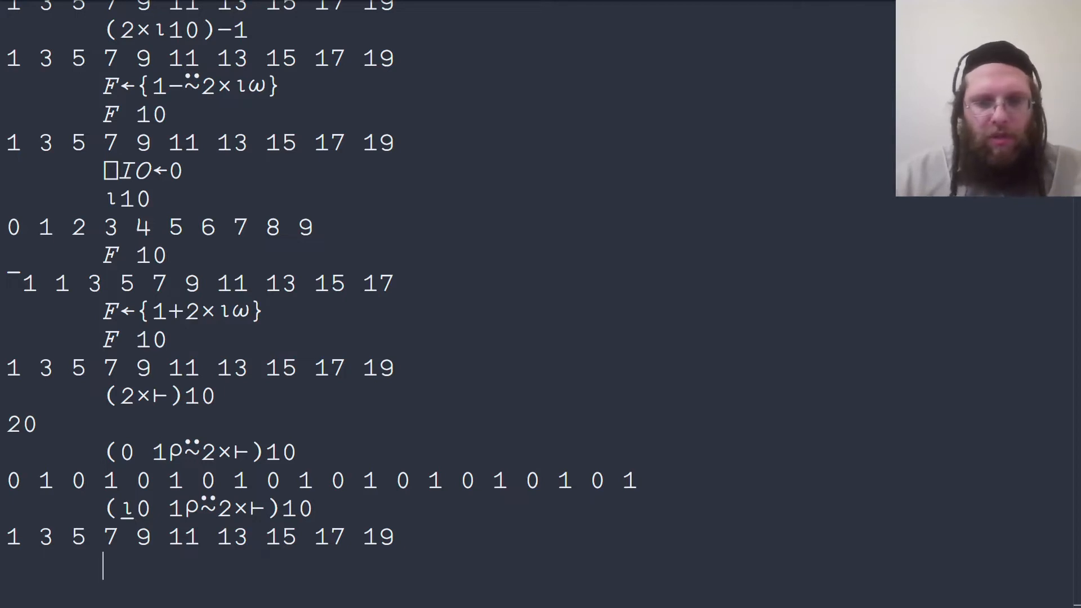
# Set the index origin back with ⎕IO←1
pyautogui.write('⎕IO←1')
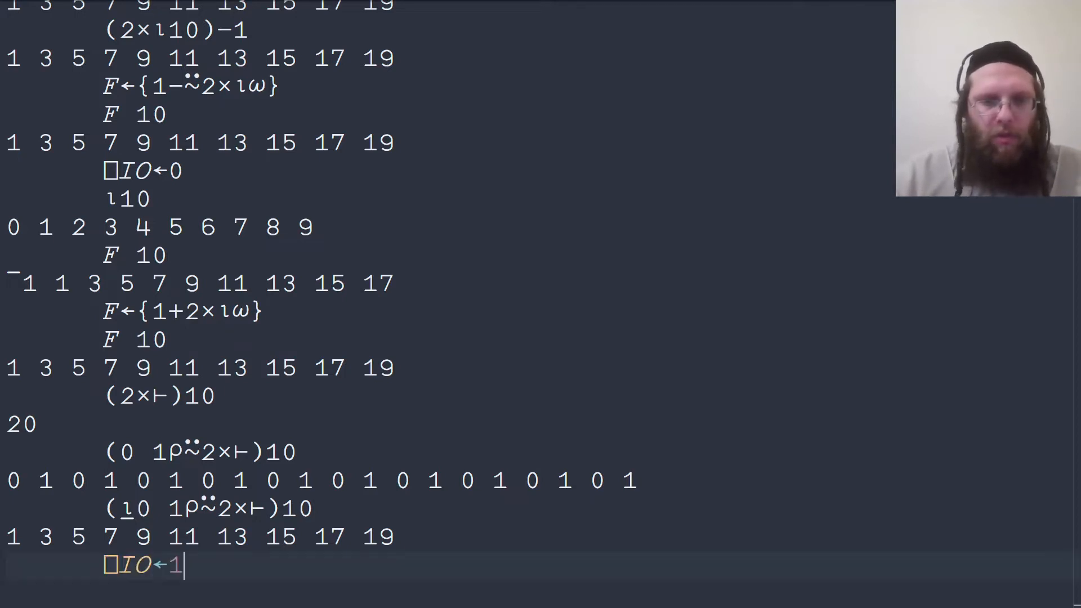
pyautogui.press('Return')
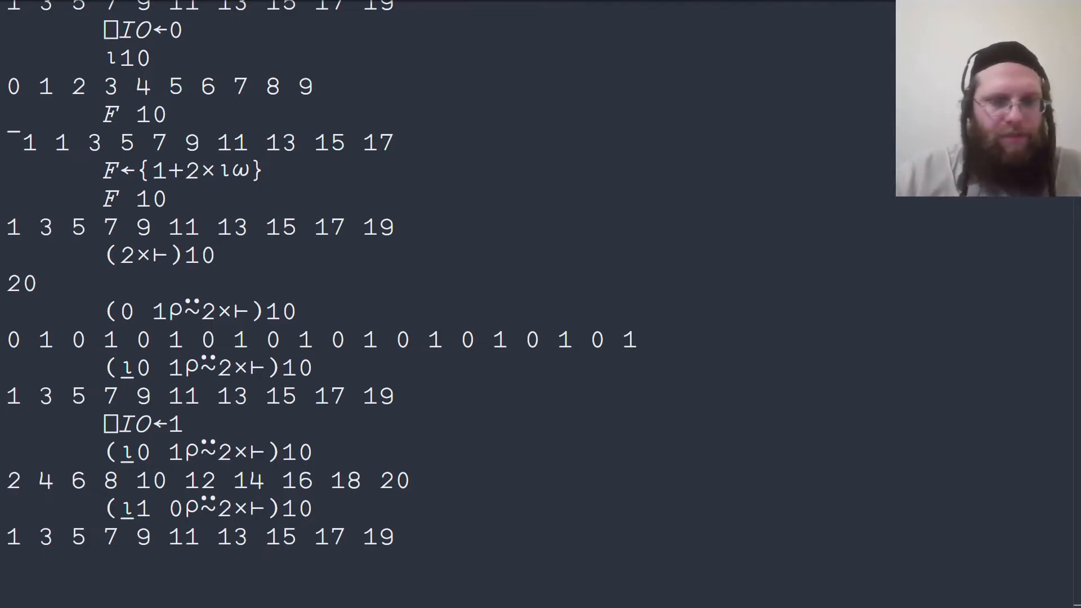
# Evaluate ⍳2×10 to get 1 through 20
pyautogui.write('2')
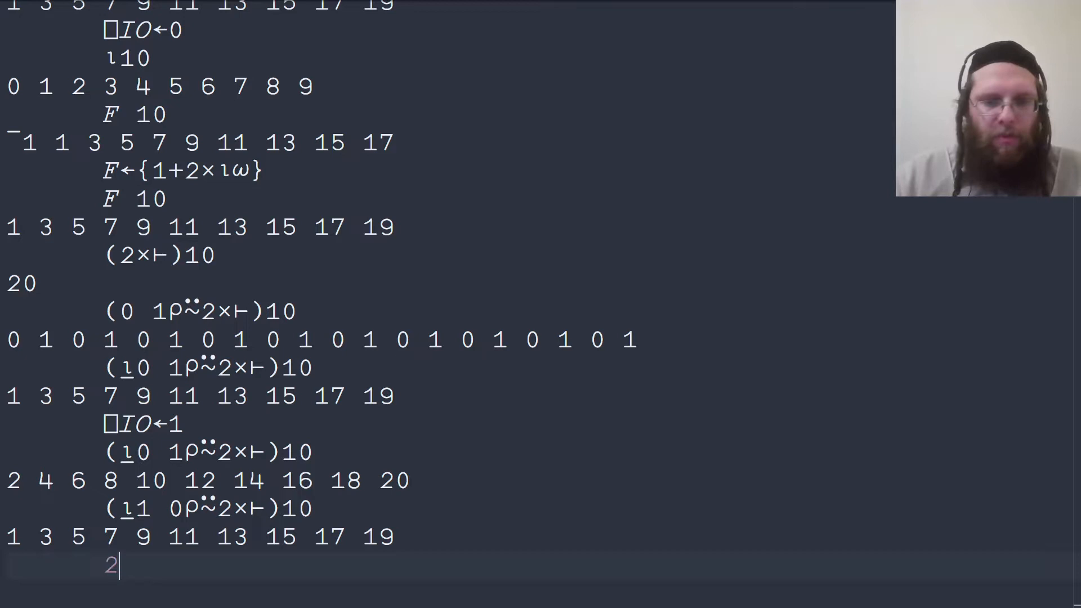
pyautogui.write('×10')
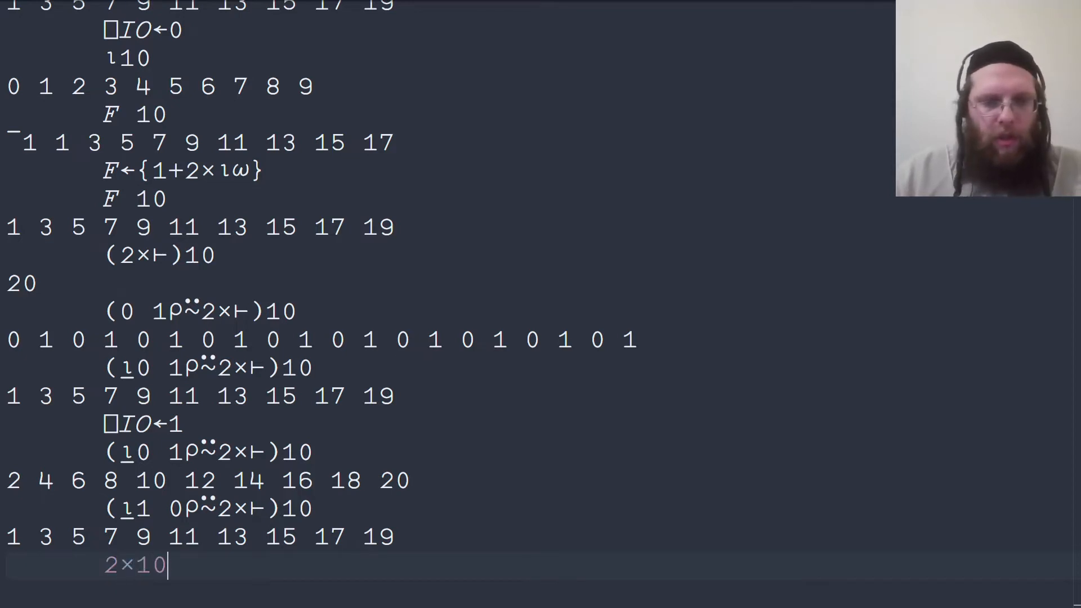
pyautogui.write('ɩ')
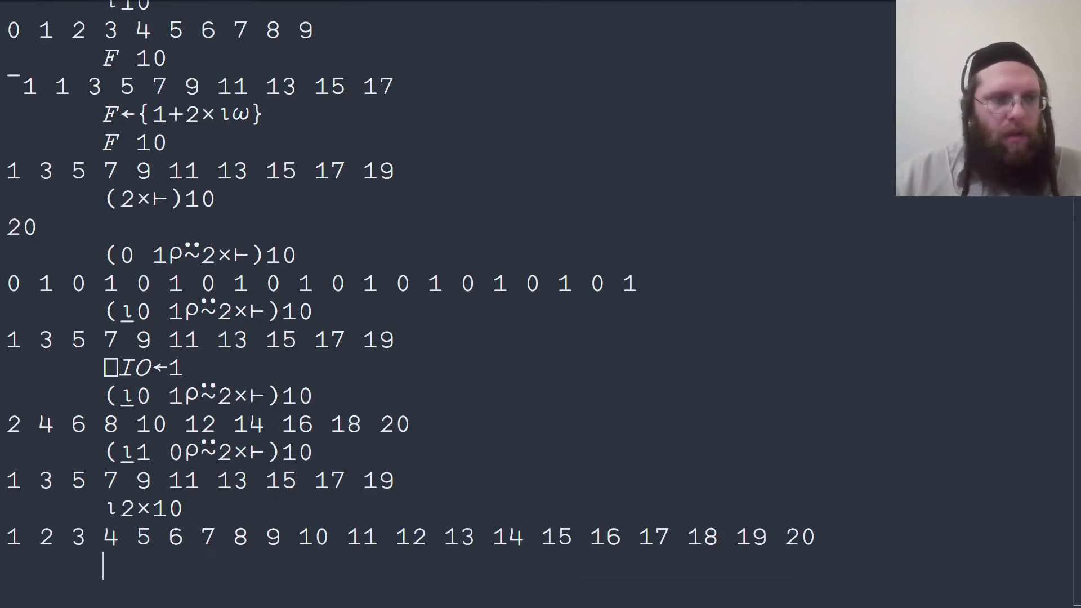
# Evaluate 2|⍳2×10 as a parity mask and ⍸2|⍳2×10 giving odds 1 to 19
pyautogui.write('ι2×10')
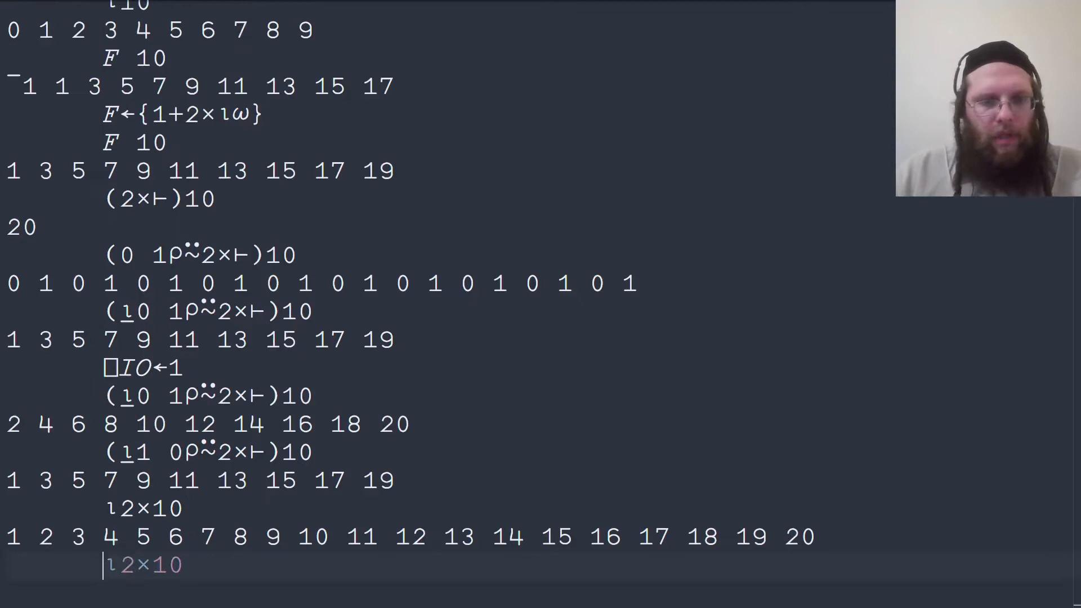
pyautogui.write('2|')
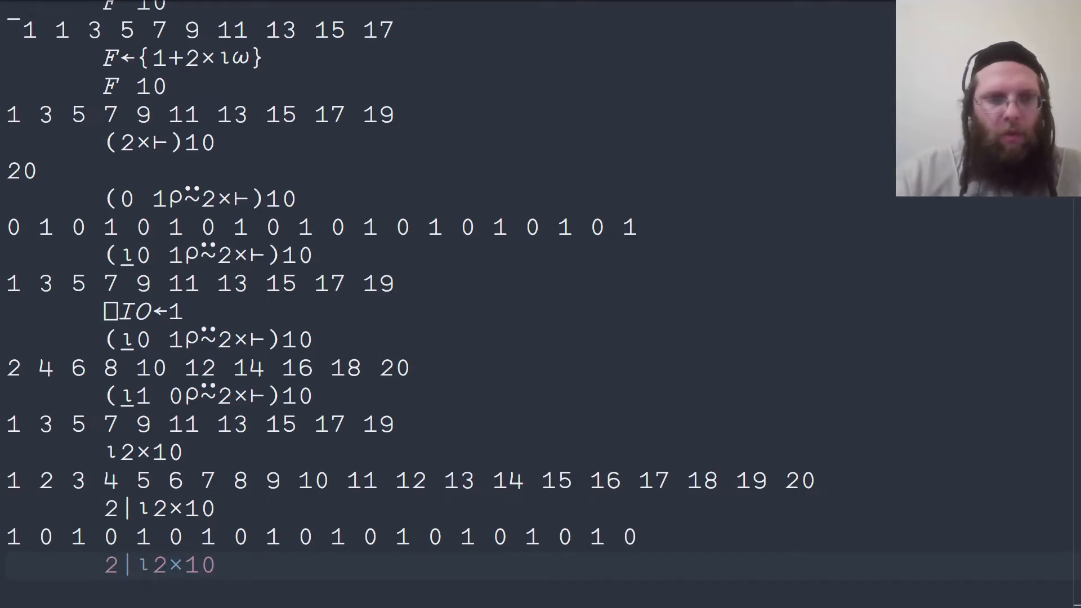
pyautogui.write('⍳')
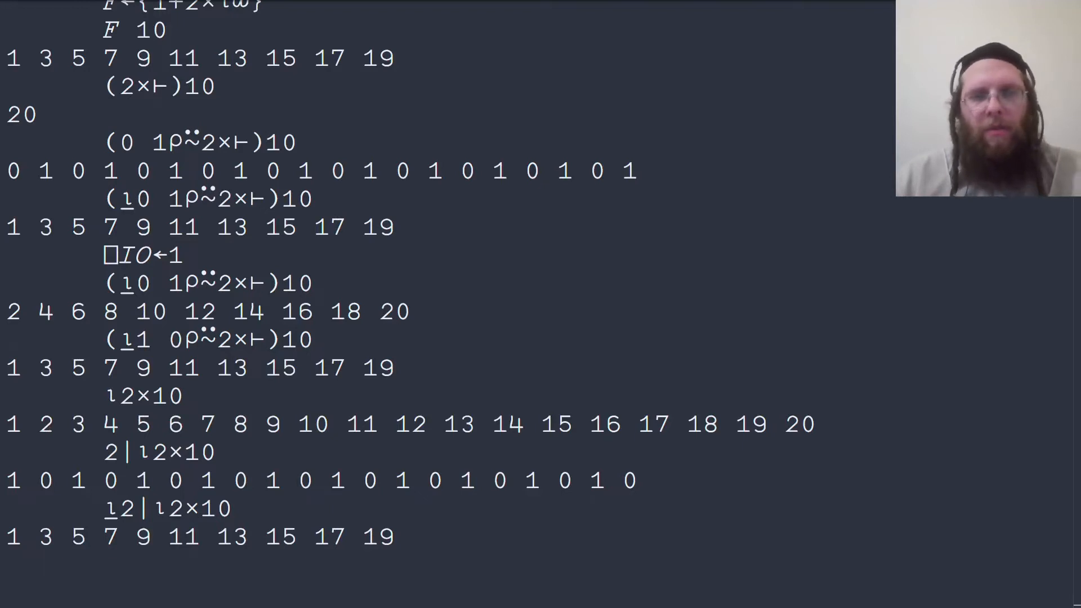
pyautogui.press('Return')
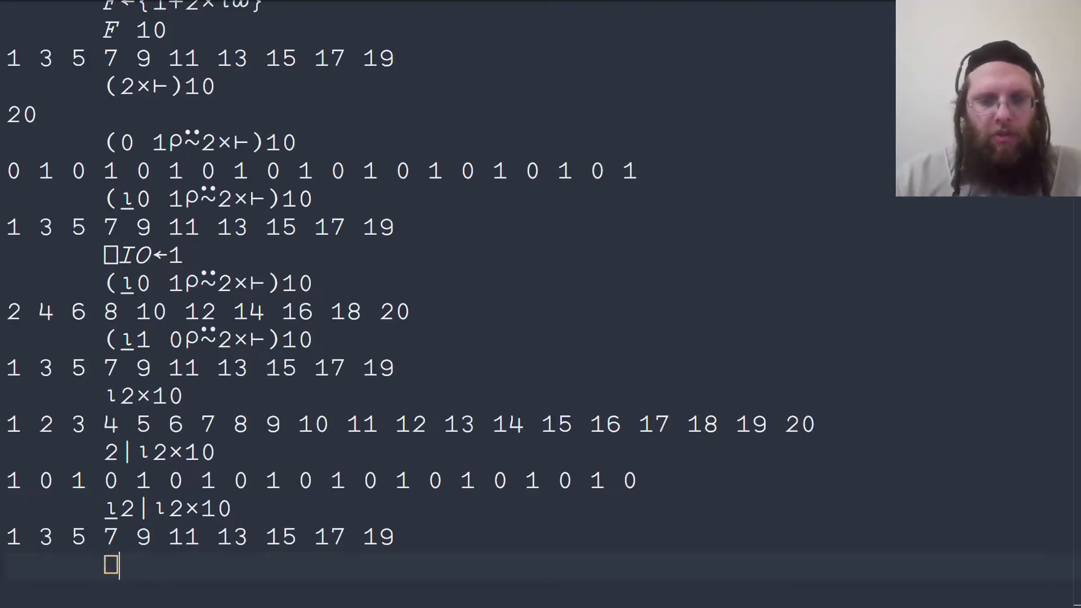
# Enter ⎕IO←0 and recall the earlier ⍳2×10 expressions to rerun them
pyautogui.write('⎕IO←0')
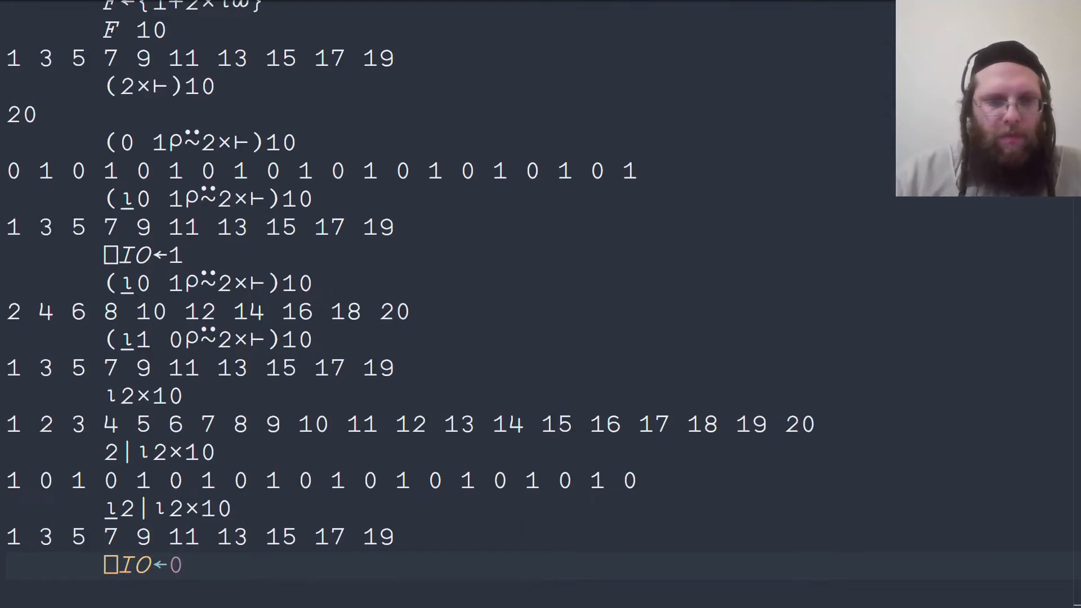
pyautogui.scroll(3)
pyautogui.write('F←{⍸2|⍳2×')
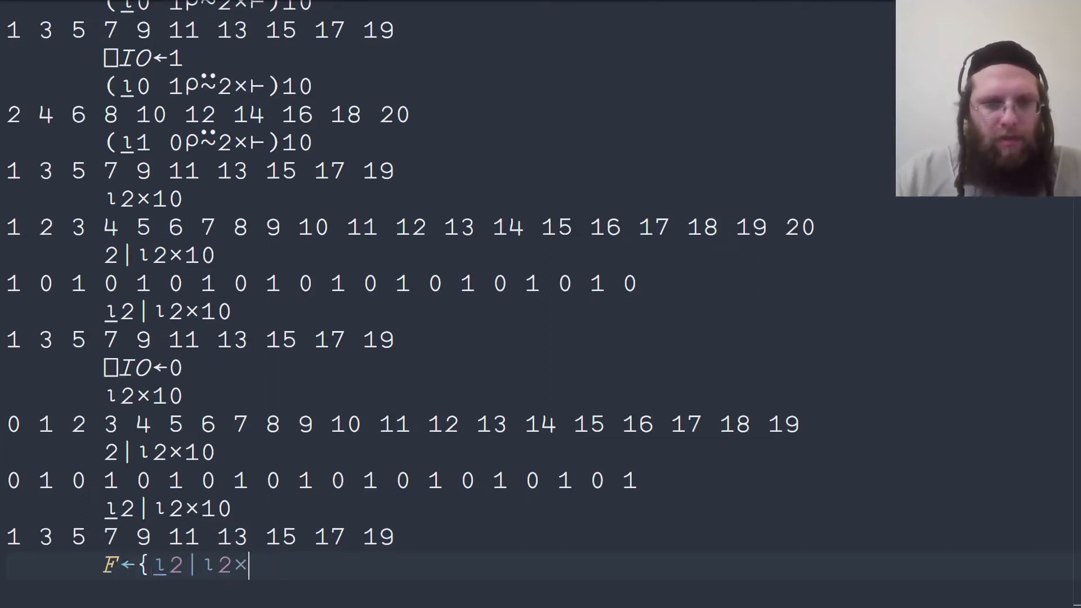
# Define F←{⍸2|⍳2×⍵} and begin a ⎕IO← assignment
pyautogui.write('ω}')
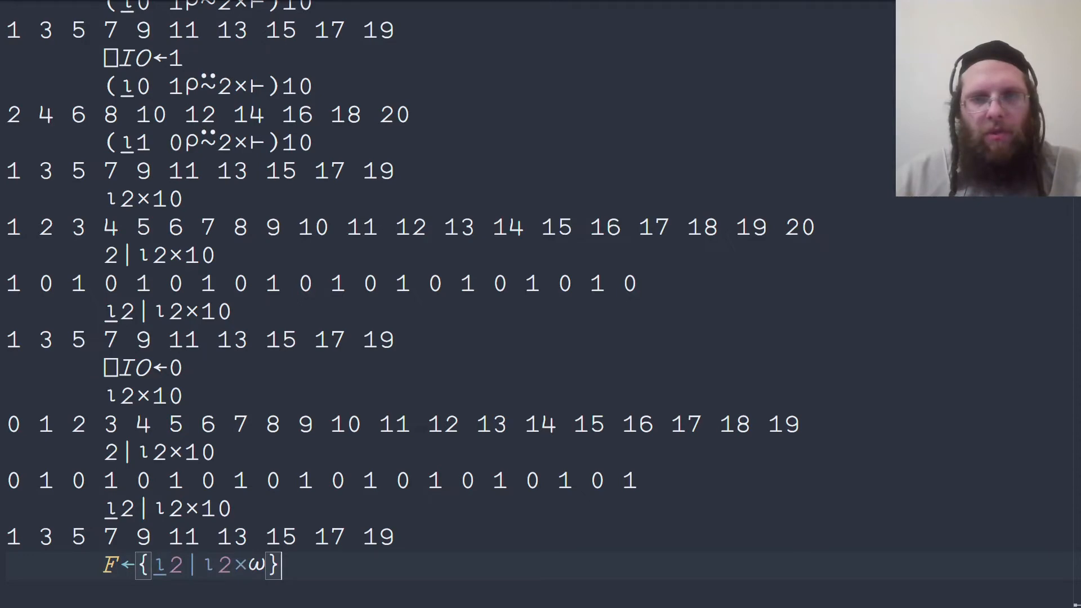
pyautogui.press('Return')
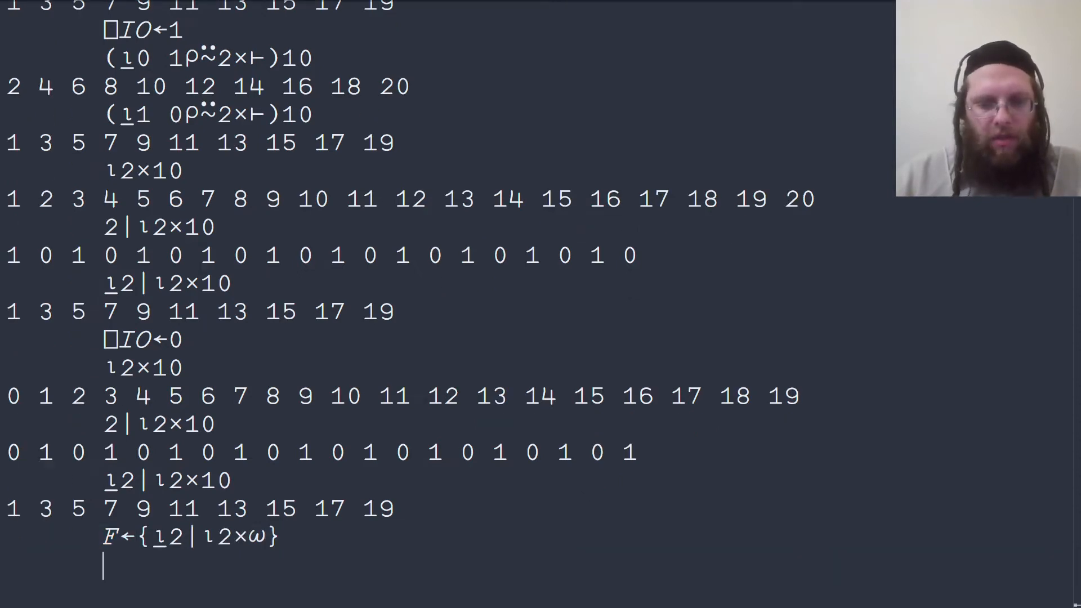
pyautogui.write('⎕IO')
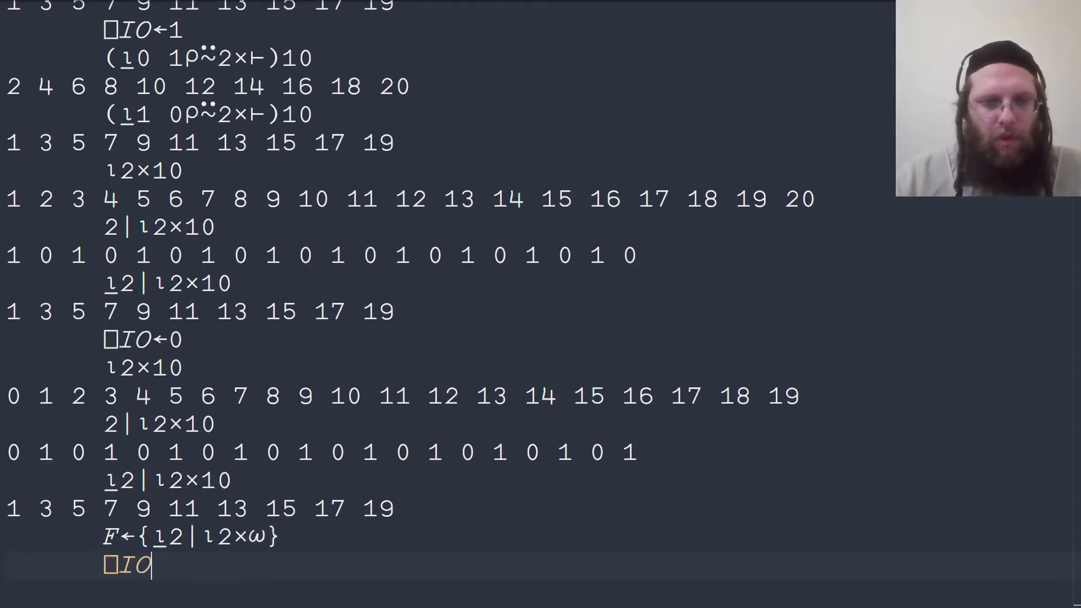
pyautogui.write('←')
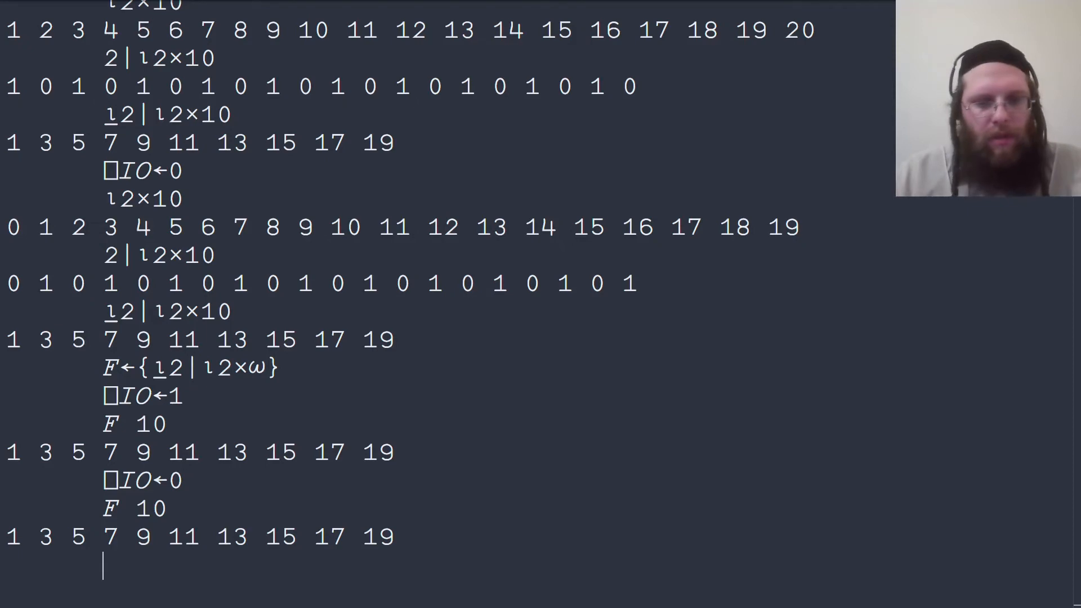
# Evaluate 10↑1, then start the +\ scan over 2-10↑1
pyautogui.write('10')
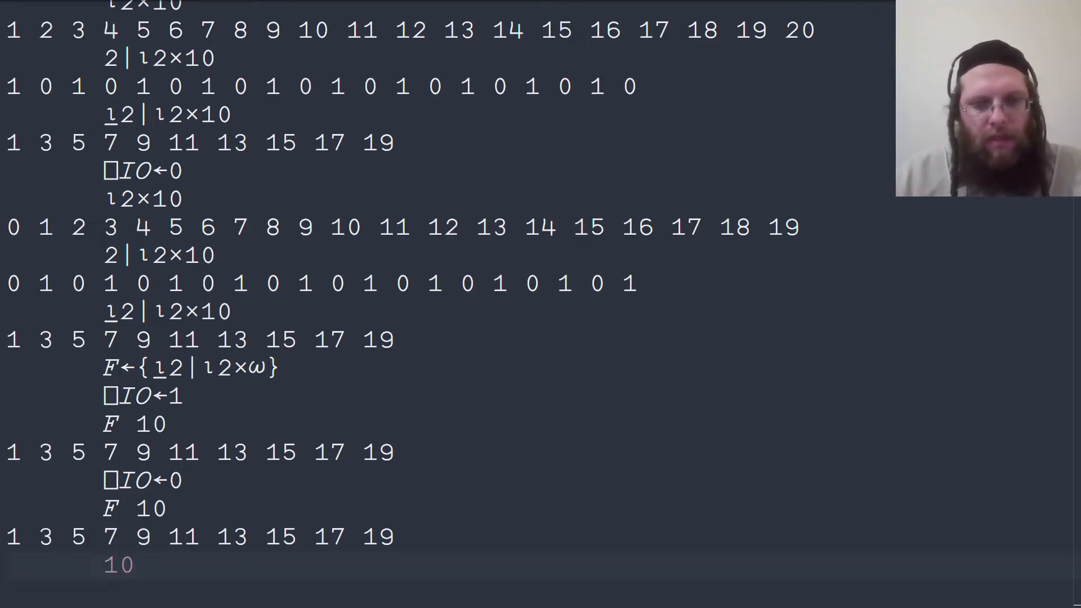
pyautogui.write('↑')
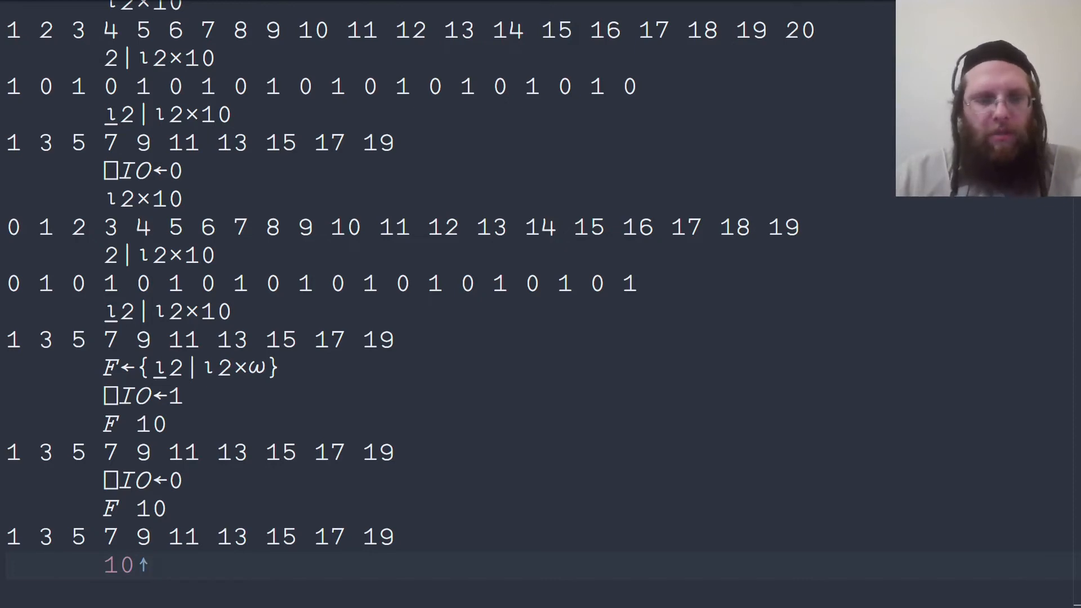
pyautogui.write('1')
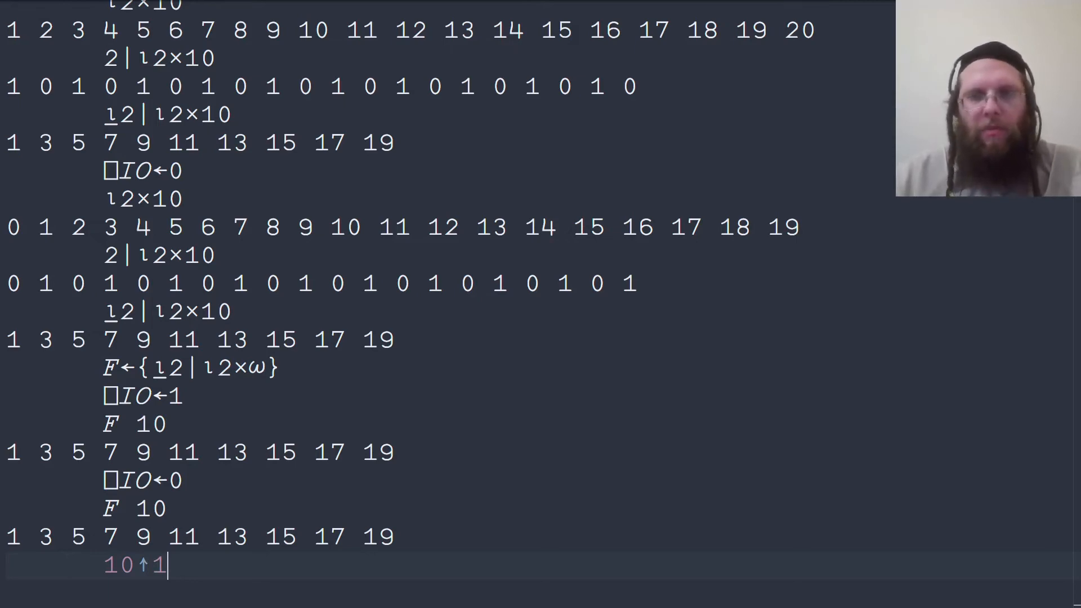
pyautogui.press('Return')
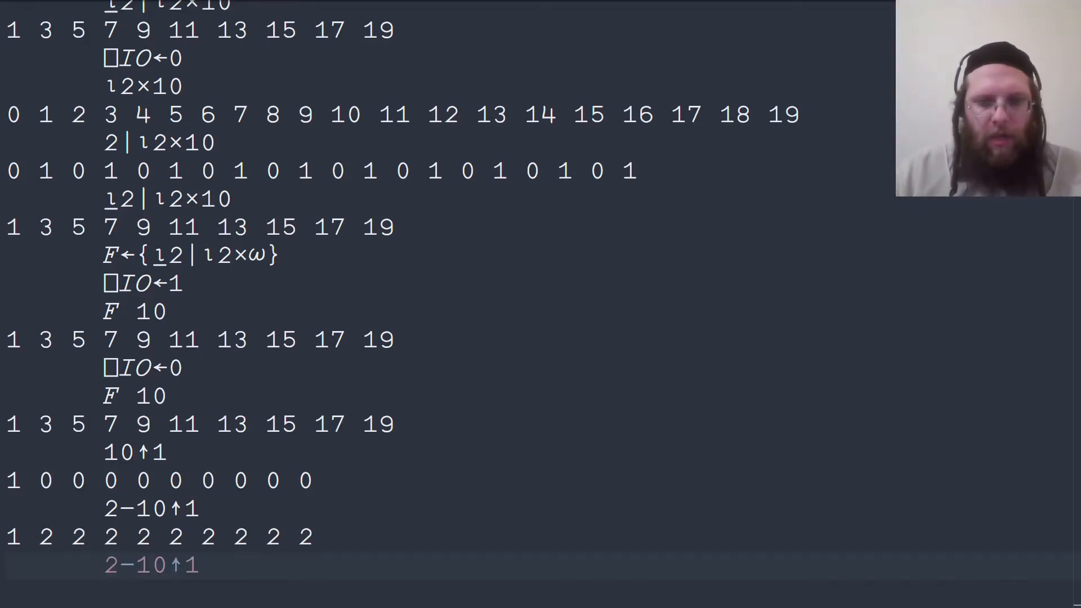
pyautogui.write('+\\')
pyautogui.write('⎕')
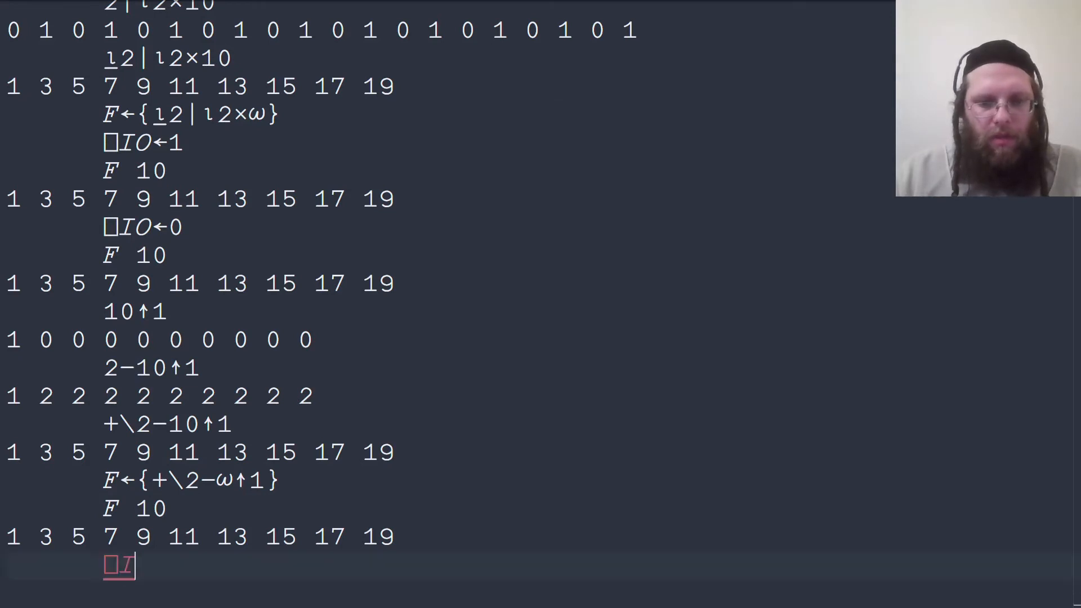
# Reset the index origin with ⎕IO←1
pyautogui.write('IO←1')
pyautogui.write('F 10')
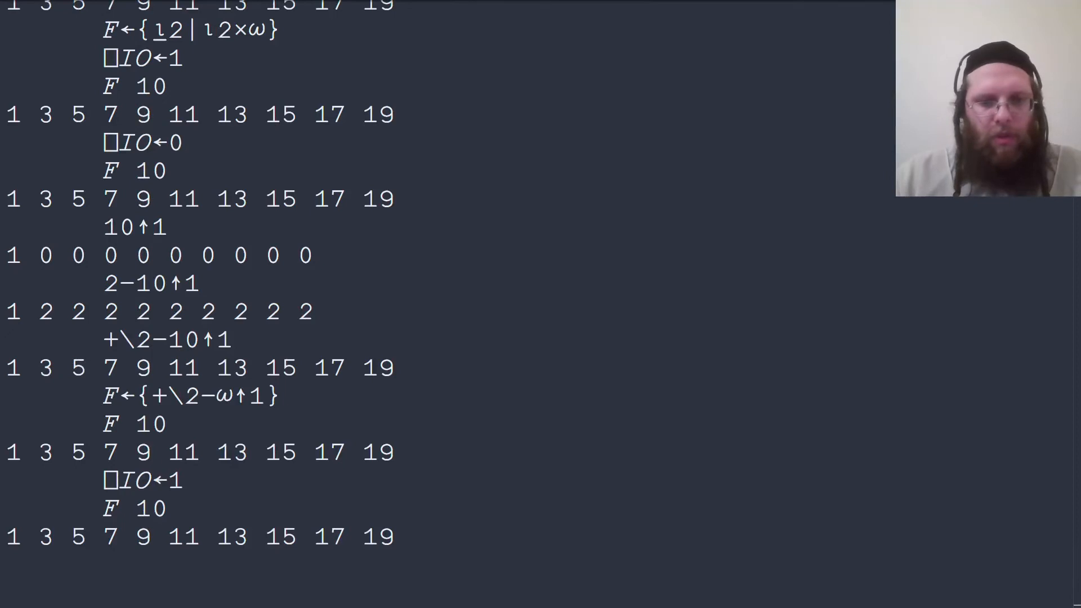
# Evaluate 2×⍳10 to list the even numbers 2–20
pyautogui.write('2×')
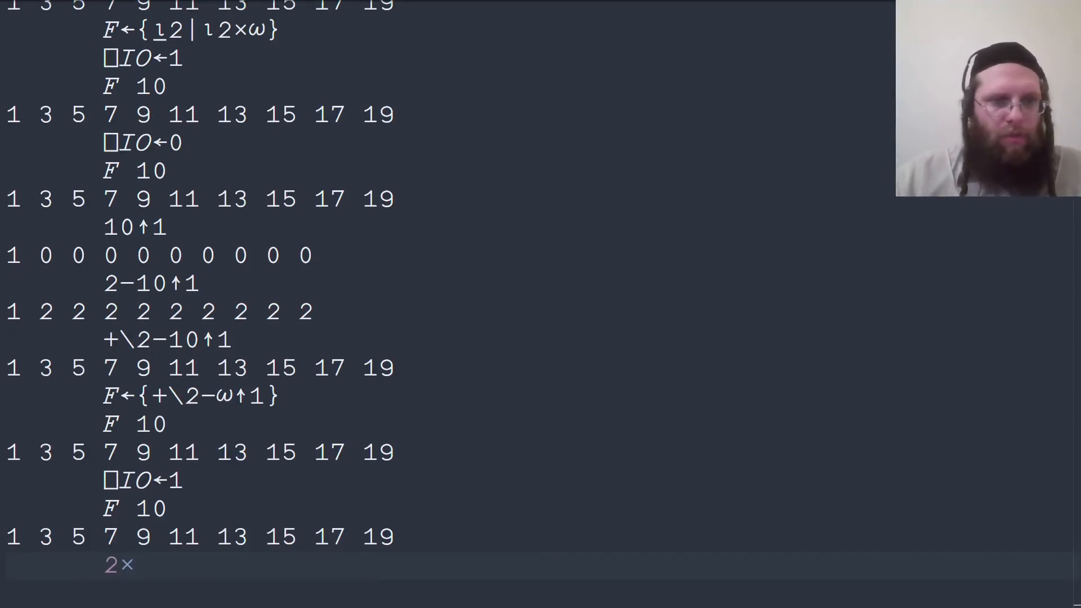
pyautogui.write('ι10')
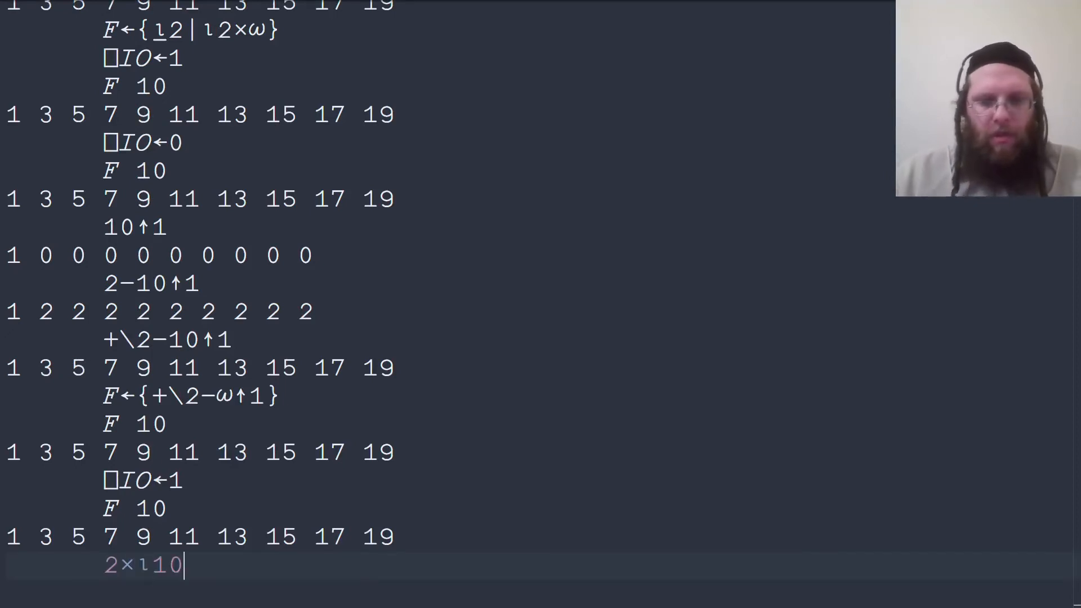
pyautogui.press('Return')
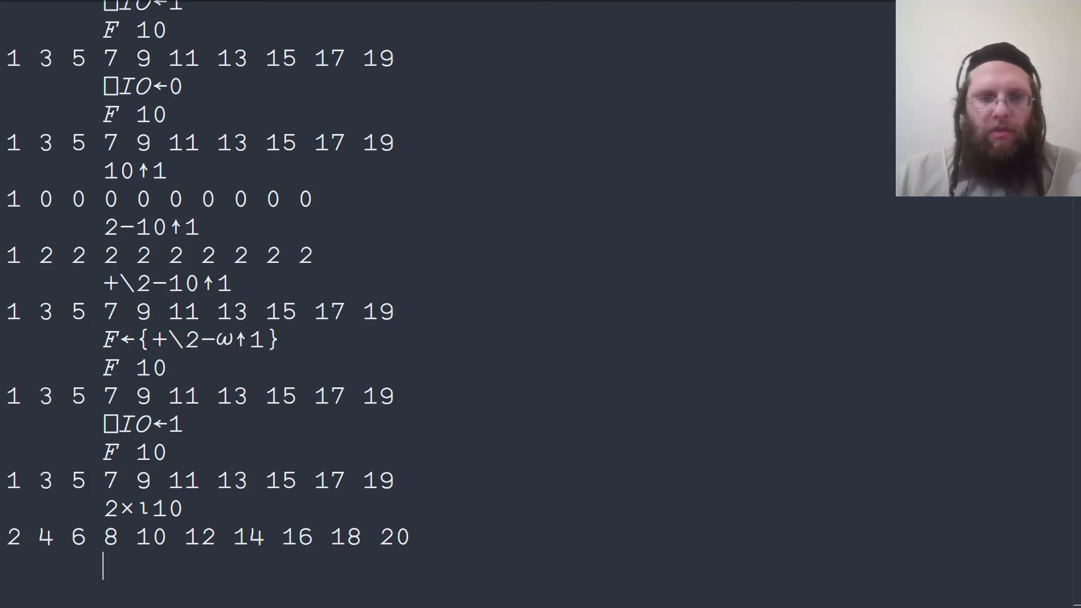
# Note that ⎕IO 1 needs ¯1 and ⎕IO 0 needs 1, then evaluate ¯1*0 1 giving 1 ¯1
pyautogui.write('⎕I')
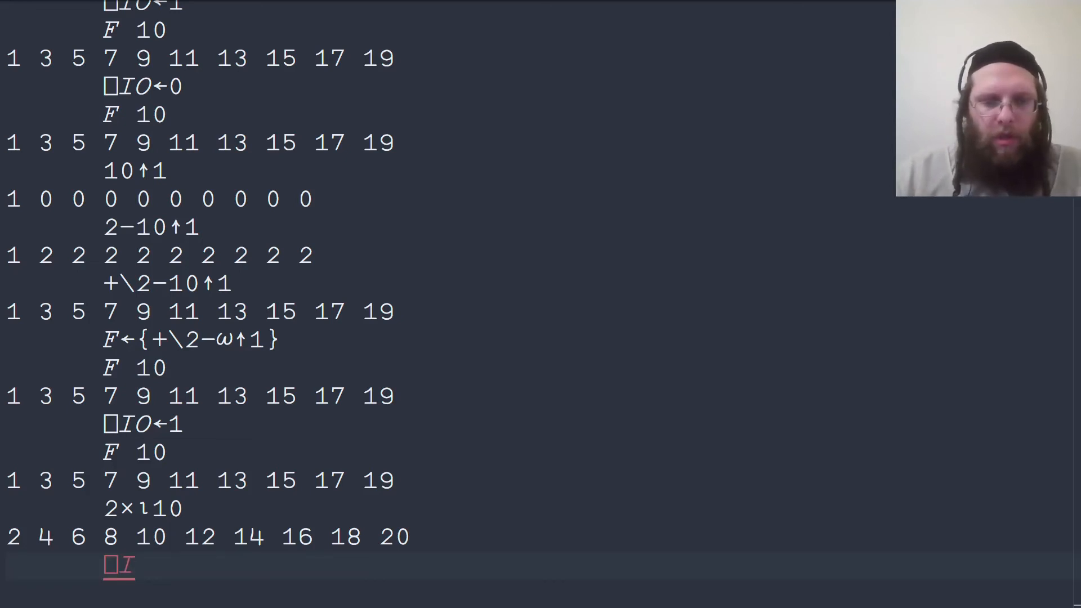
pyautogui.write('O:')
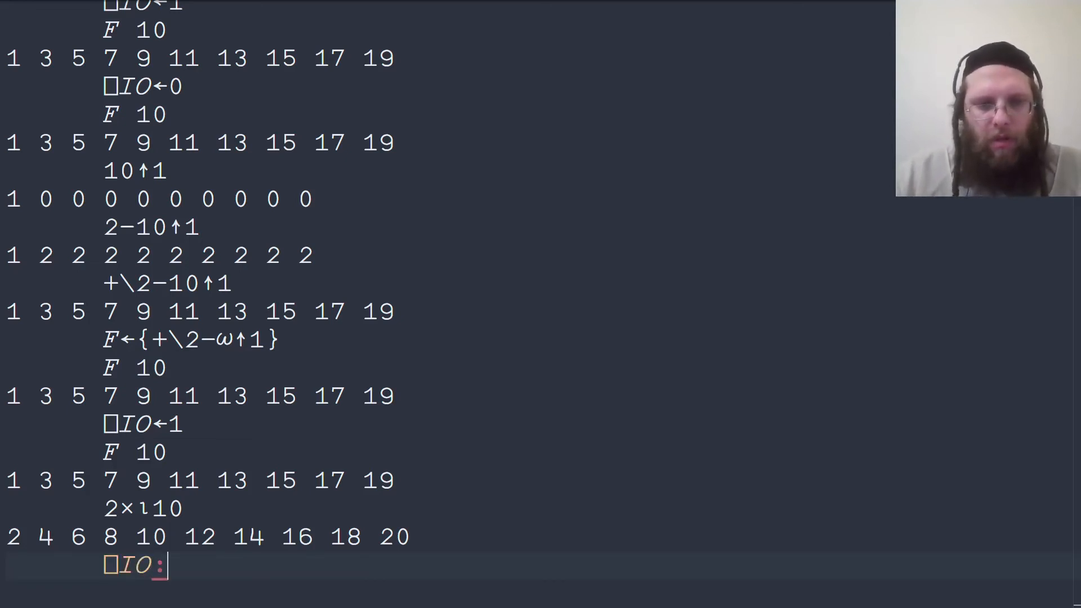
pyautogui.write('1 →')
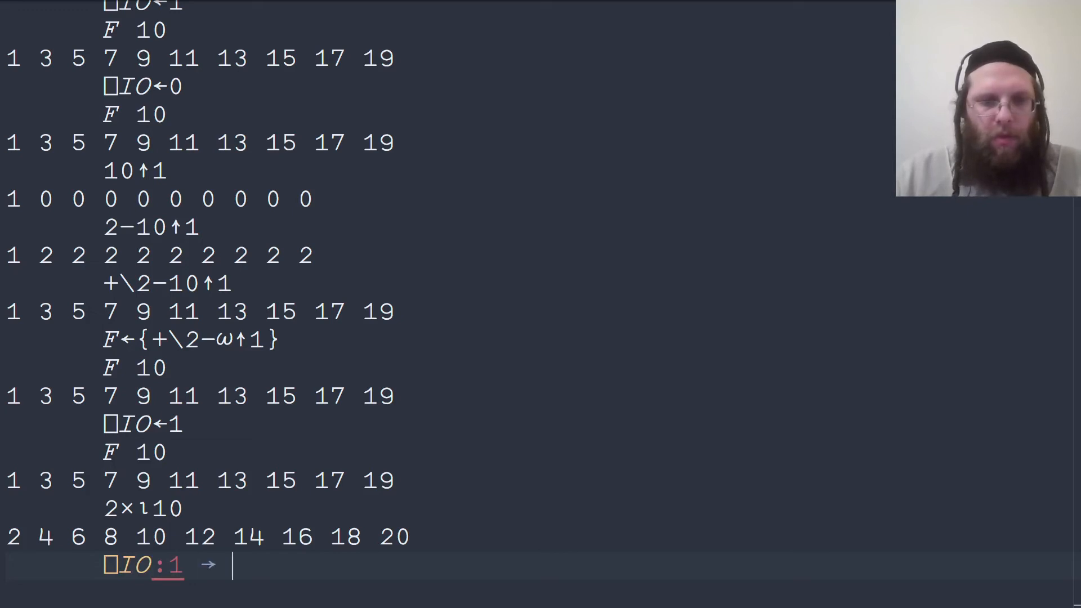
pyautogui.write('¯1  ⋄')
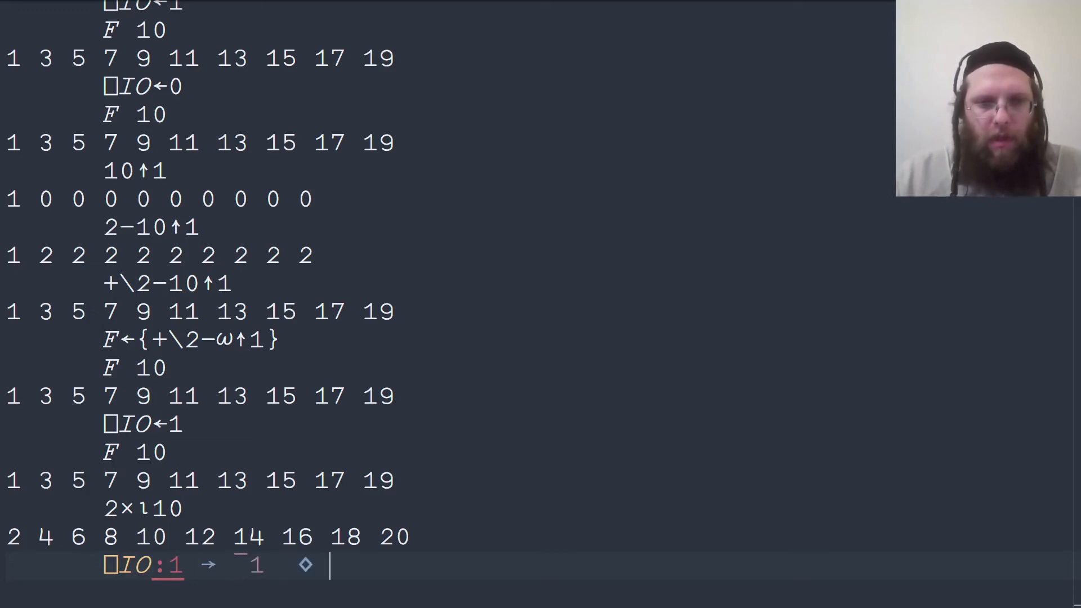
pyautogui.write('⎕IO')
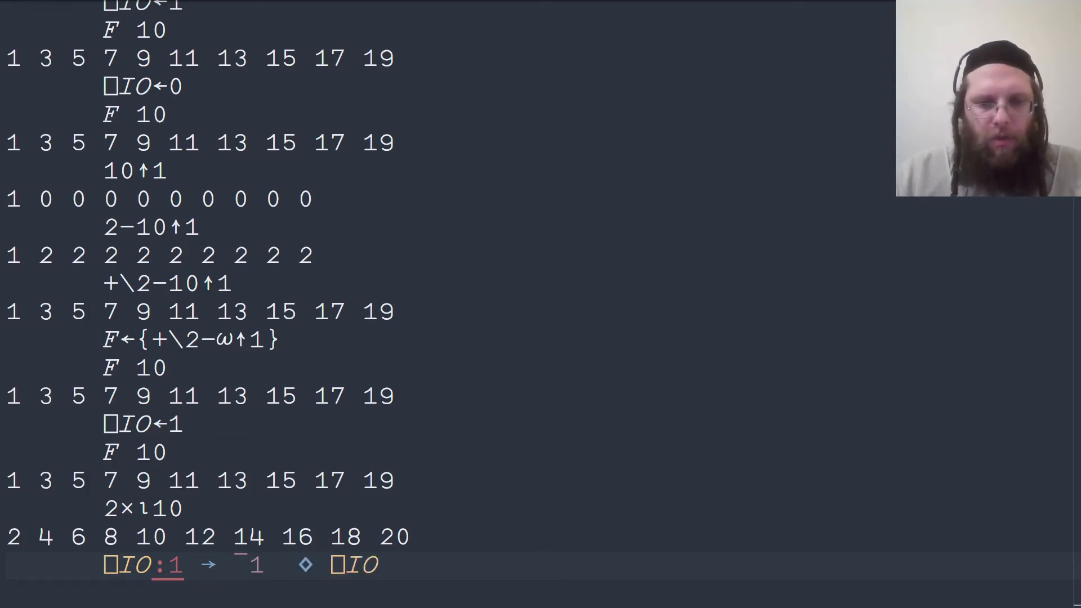
pyautogui.write(':0')
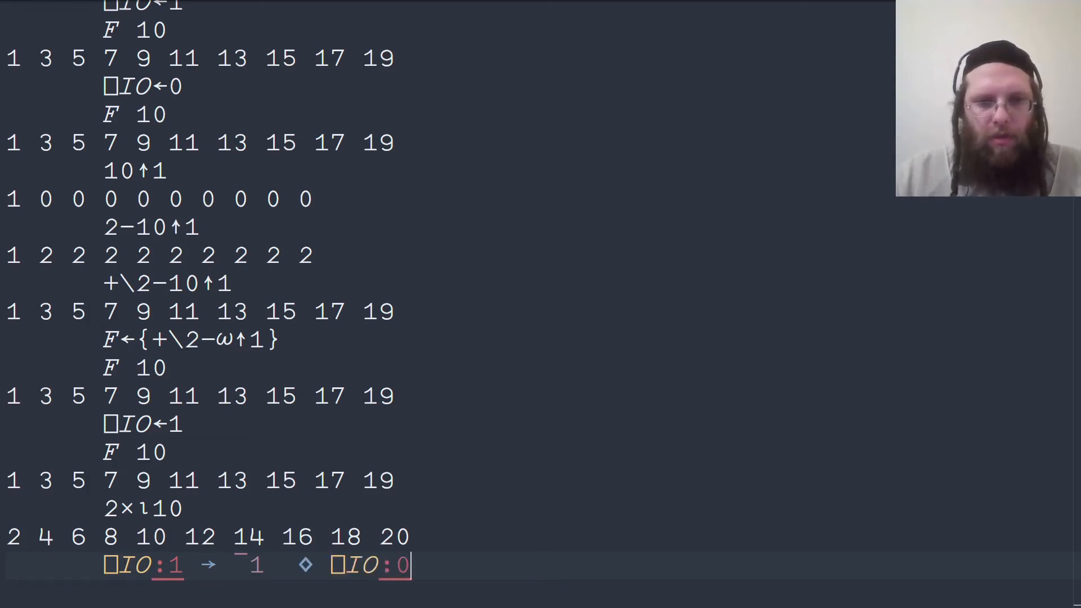
pyautogui.write('→')
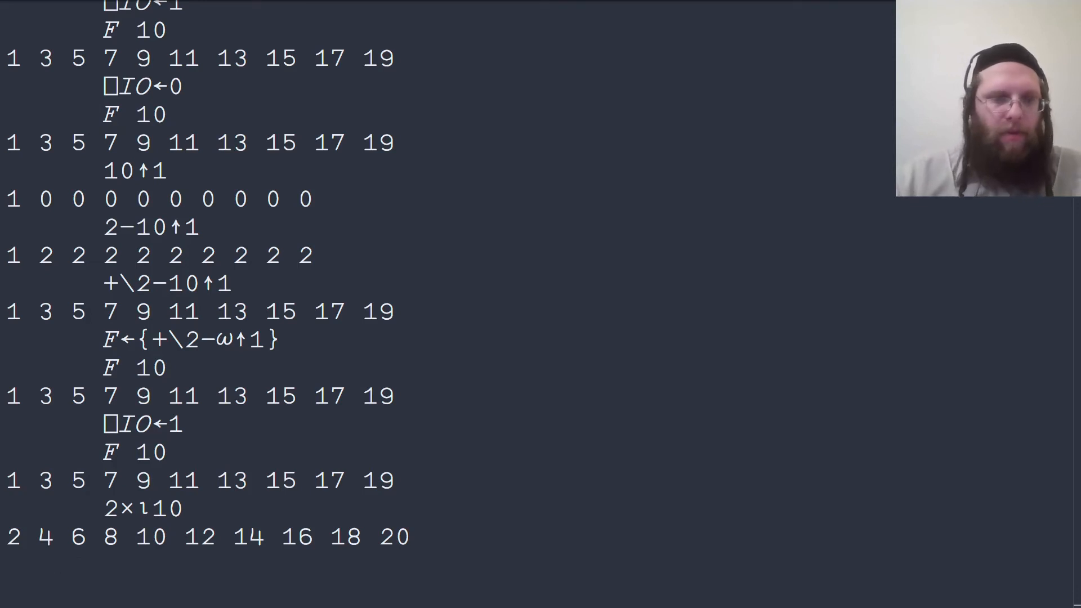
pyautogui.write('0')
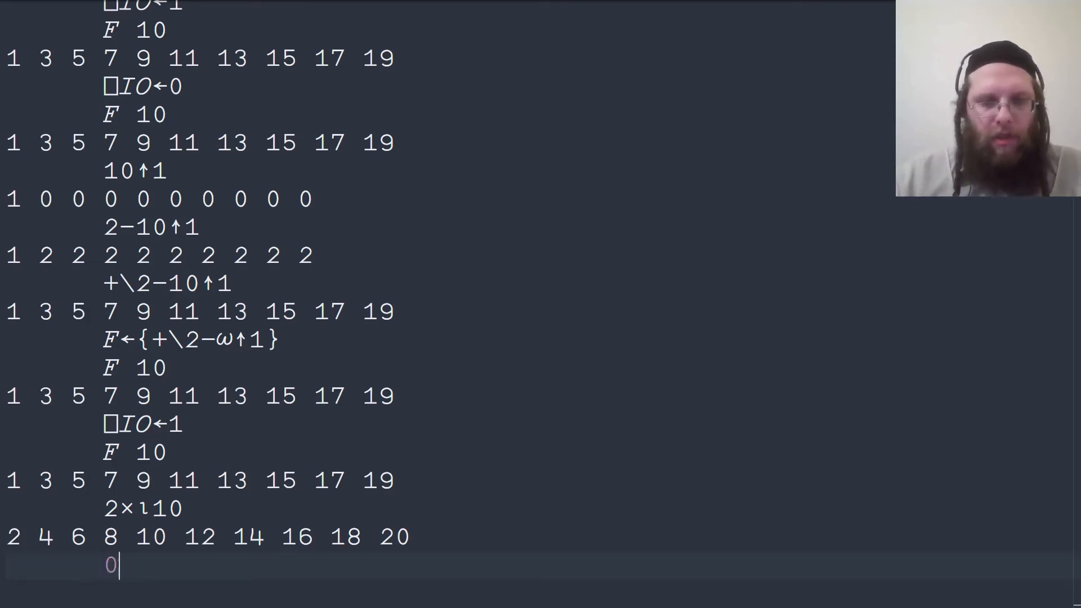
pyautogui.write('1')
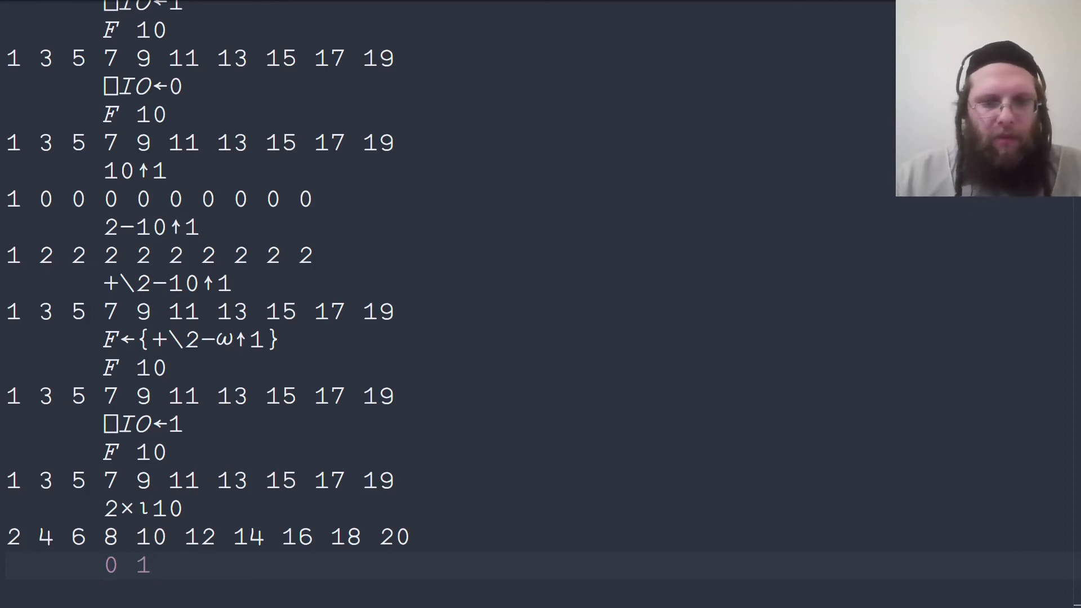
pyautogui.write('¯1×')
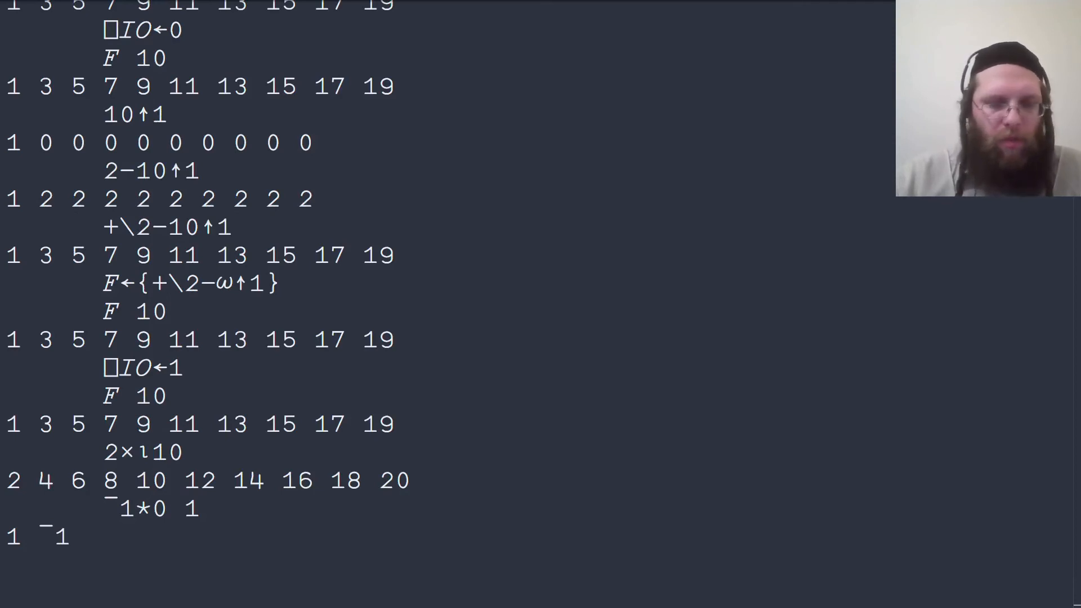
# Redefine F as the ⎕IO-independent dfn {(¯1*⎕IO)+2×⍳⍵}
pyautogui.write('F←{}')
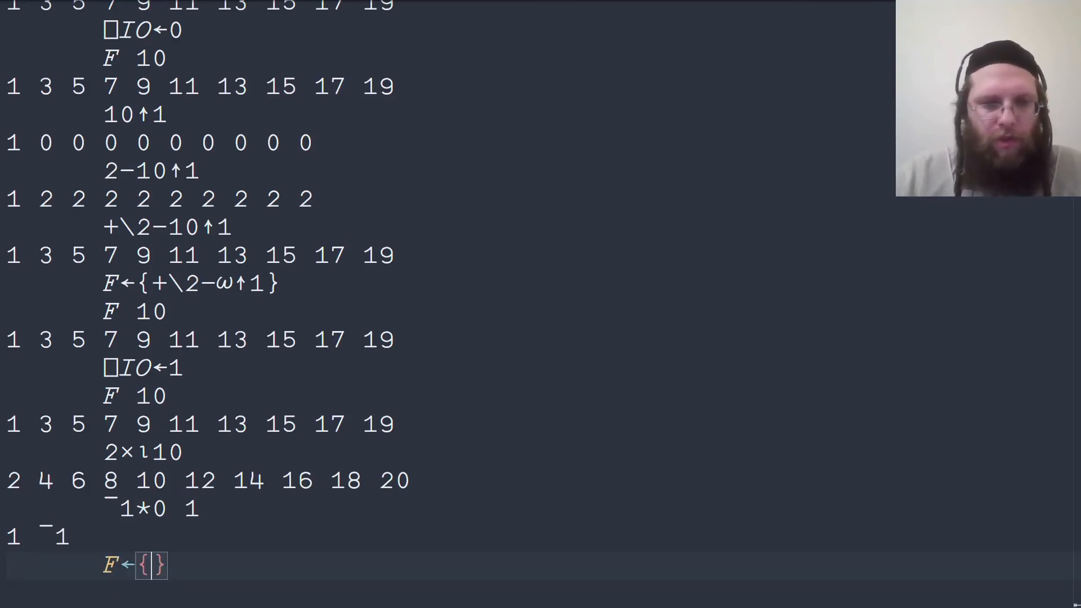
pyautogui.write('()')
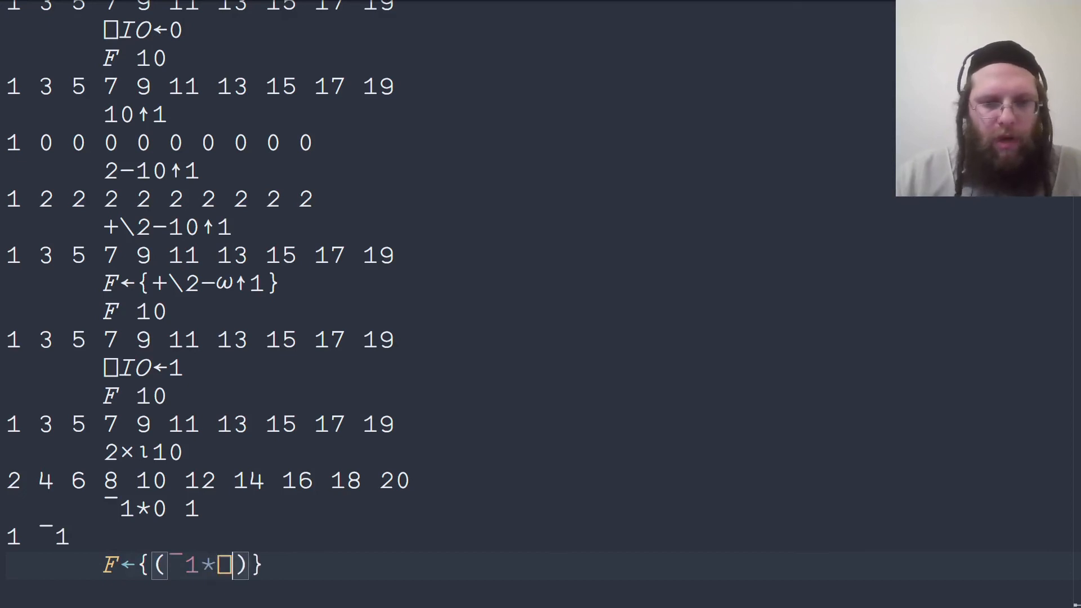
pyautogui.write('IO')
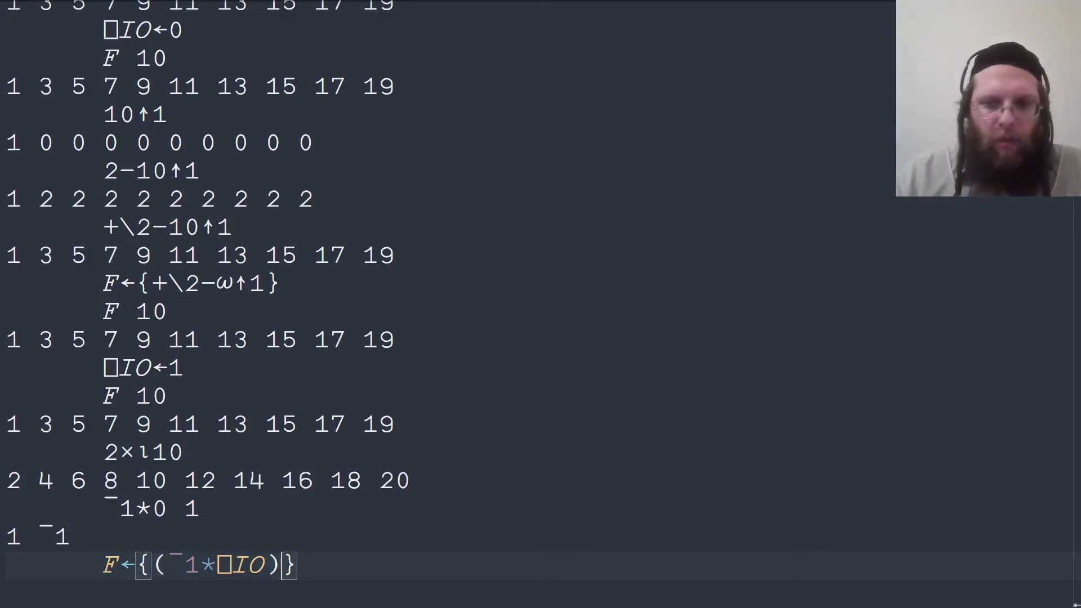
pyautogui.write('+2×⍳ω')
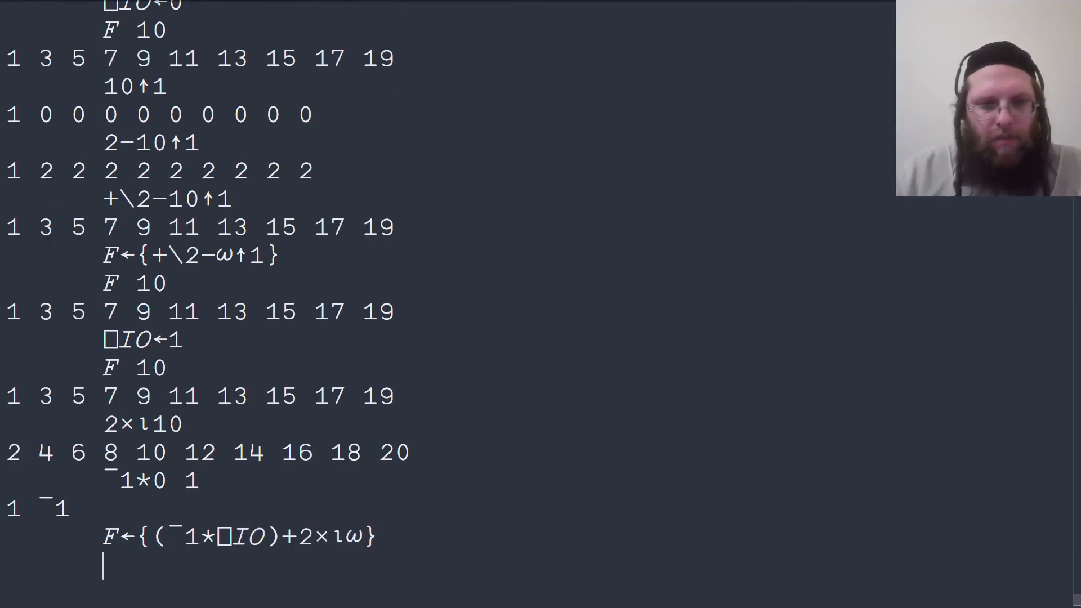
# Run F 10 to confirm odds 1–19, then reset ⎕IO and clear the session
pyautogui.write('F 10')
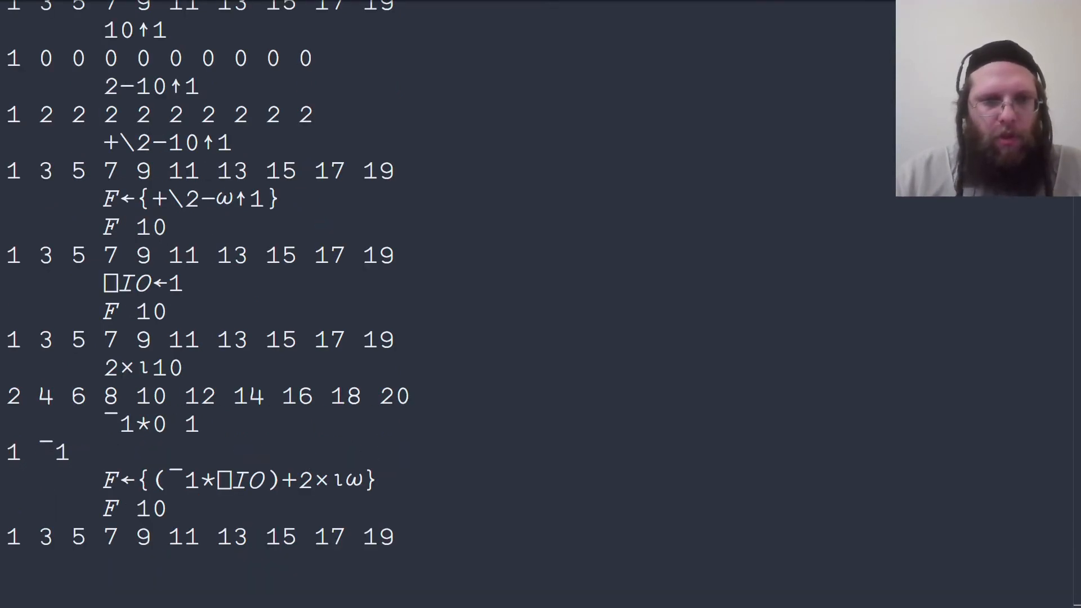
pyautogui.write('⎕IO←')
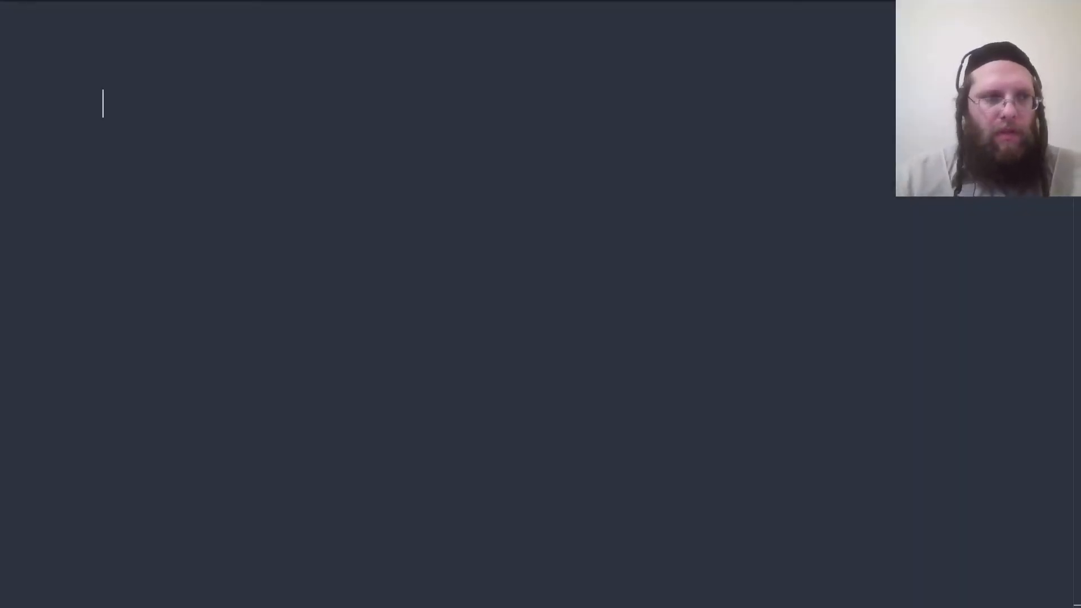
# Evaluate the tacit train (⍳+⍳-≢)10 to get the first ten odd numbers
pyautogui.write('()')
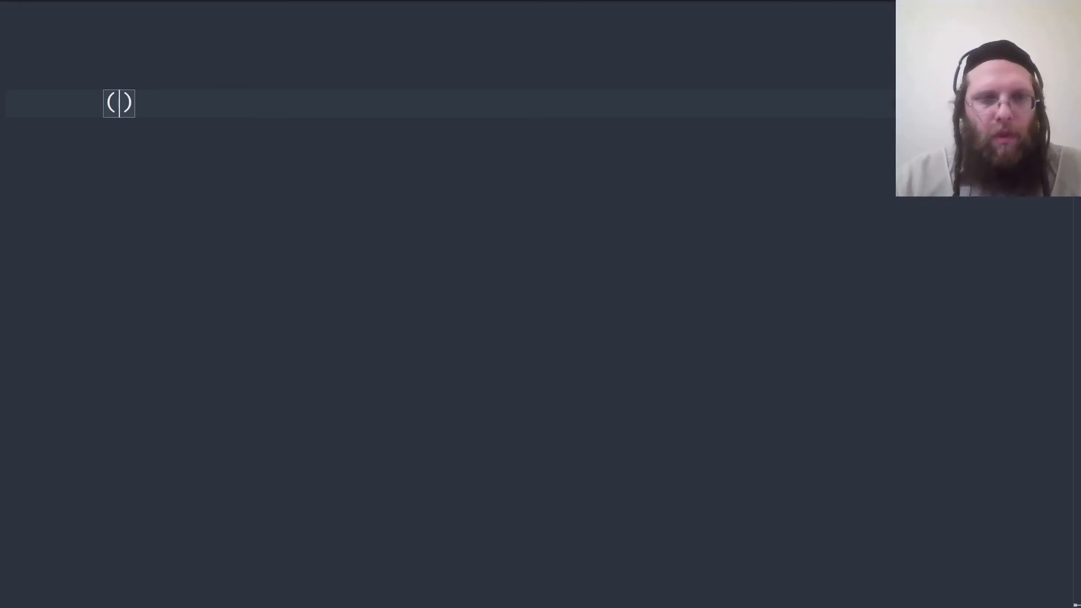
pyautogui.write('i')
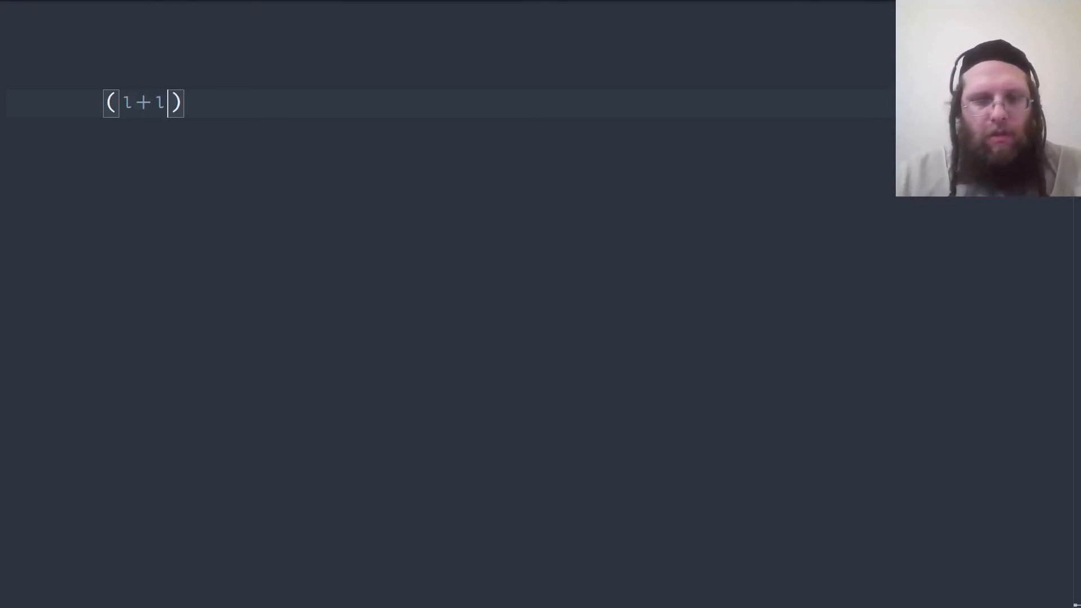
pyautogui.write('-≠')
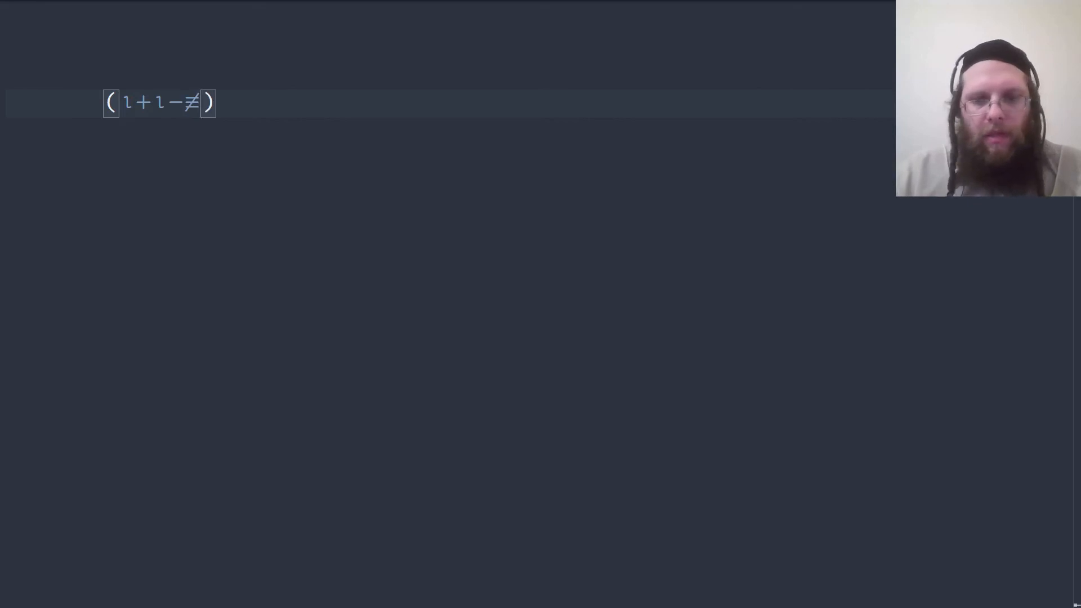
pyautogui.write('10')
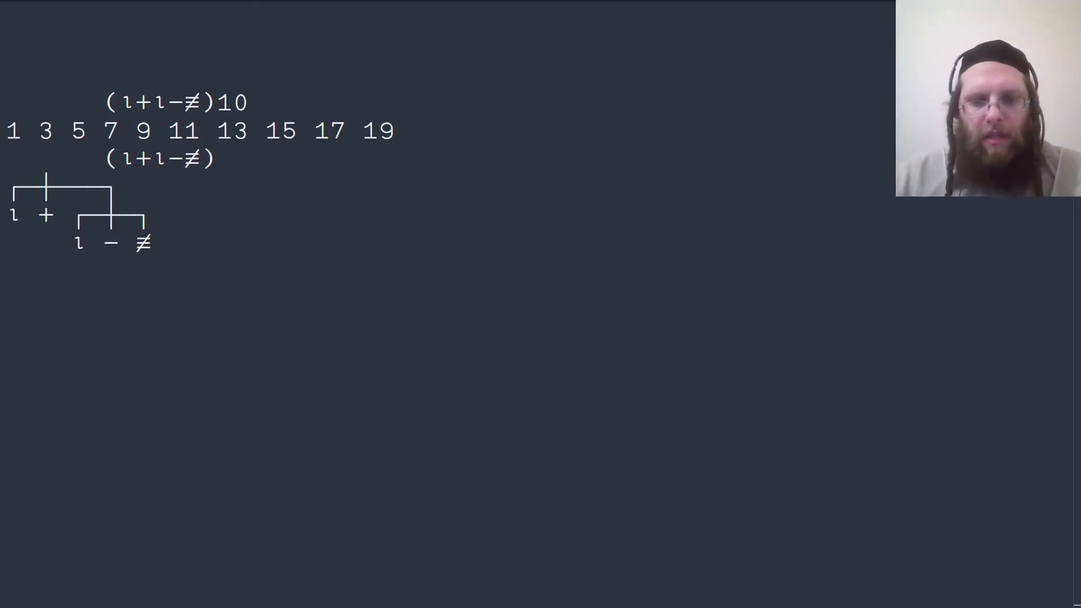
# Show the train's tree diagram and evaluate ≢10 giving 1
pyautogui.write('≠')
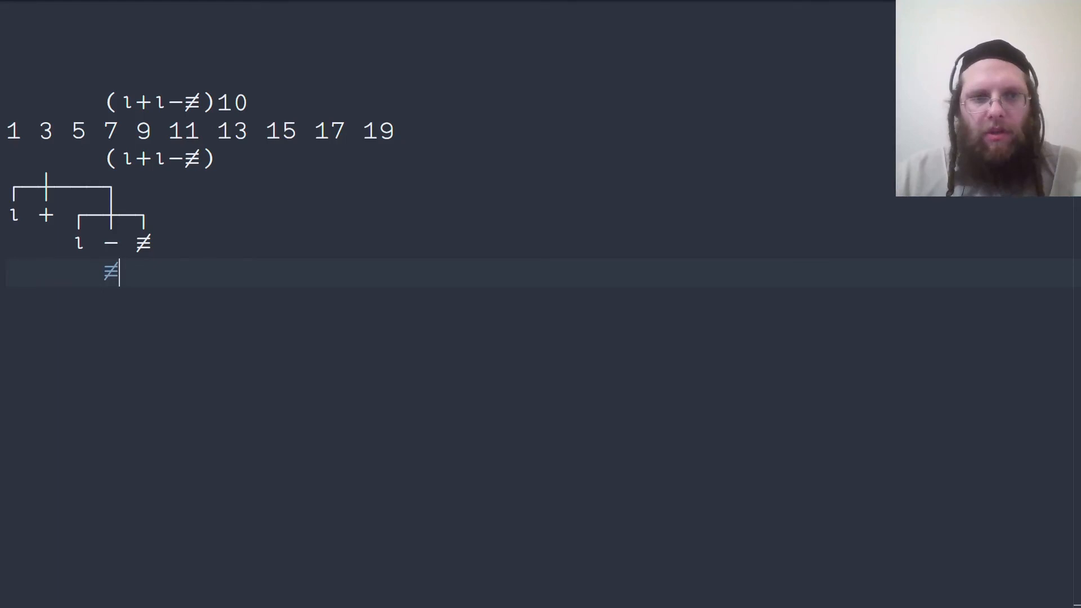
pyautogui.write('10')
pyautogui.write('(ι')
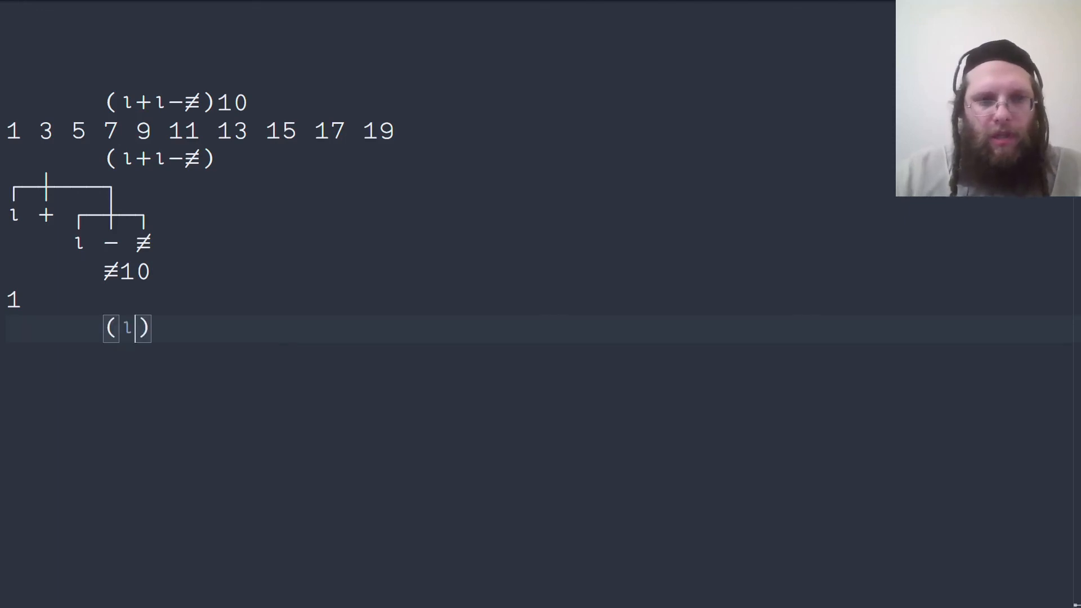
# Evaluate (⍳10)-1 as 0–9 and (⍳10)+(⍳10)-1 as the odd numbers
pyautogui.write('10')
pyautogui.write('ι10')
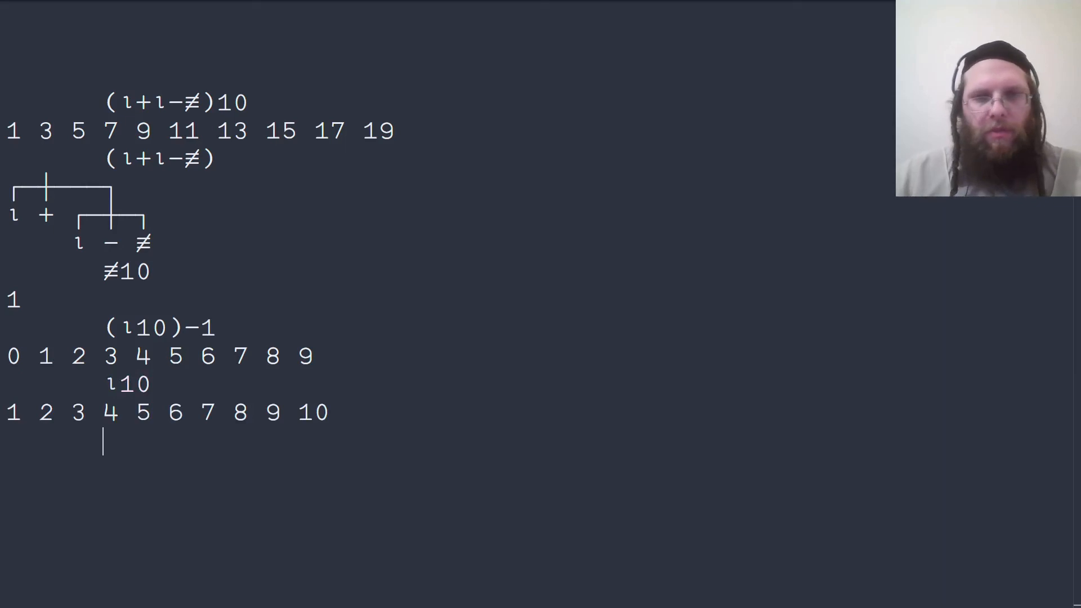
pyautogui.write('(⍳10)-1')
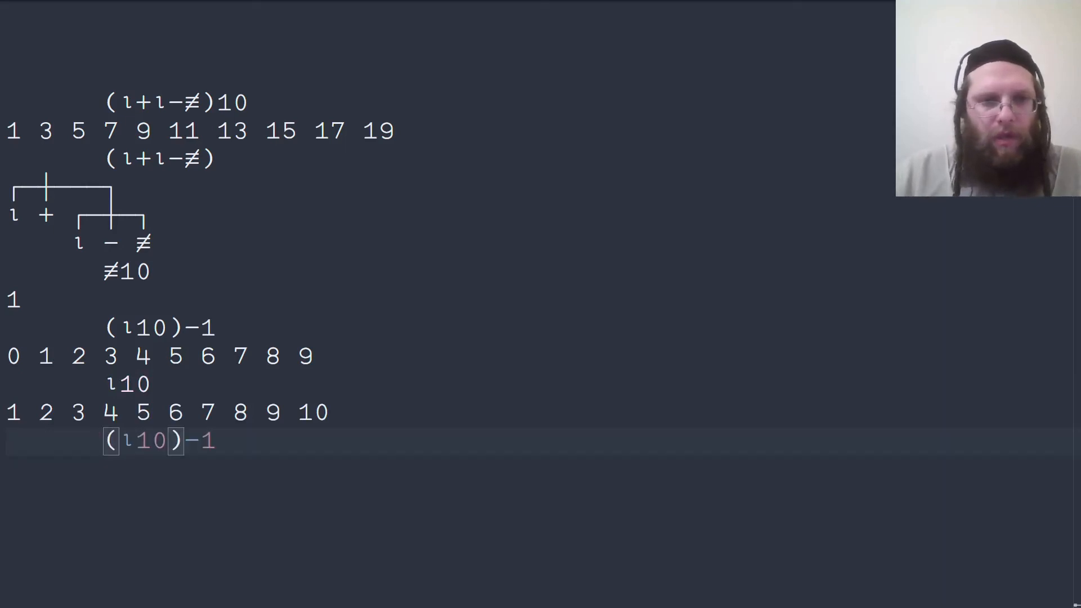
pyautogui.write('(ι10)+')
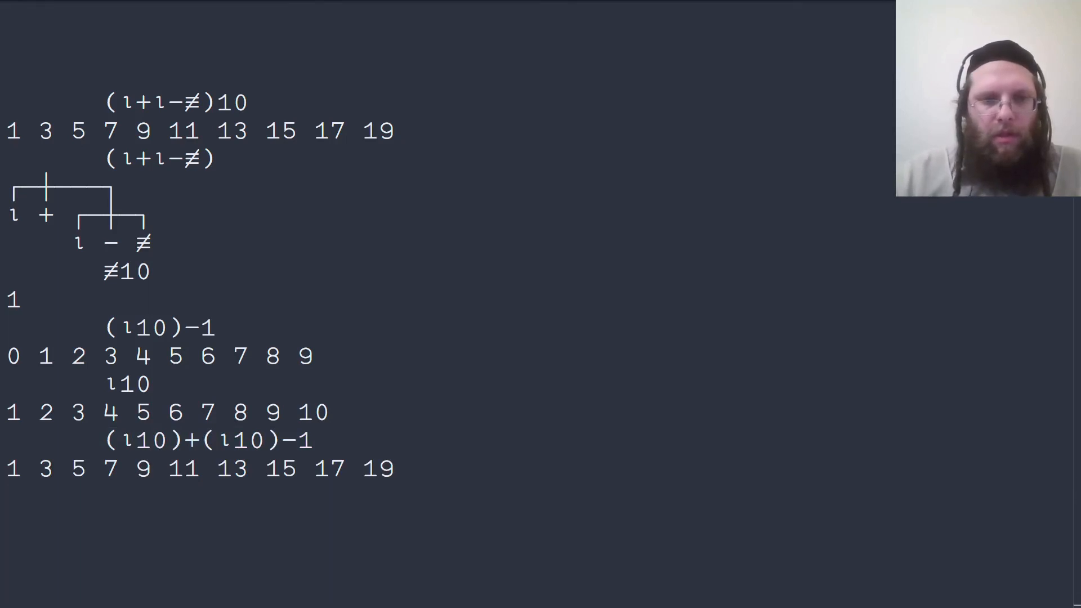
# Assign F←(⍳+⍳-≢) and run F 10 to return odds 1–19
pyautogui.write('(ι)')
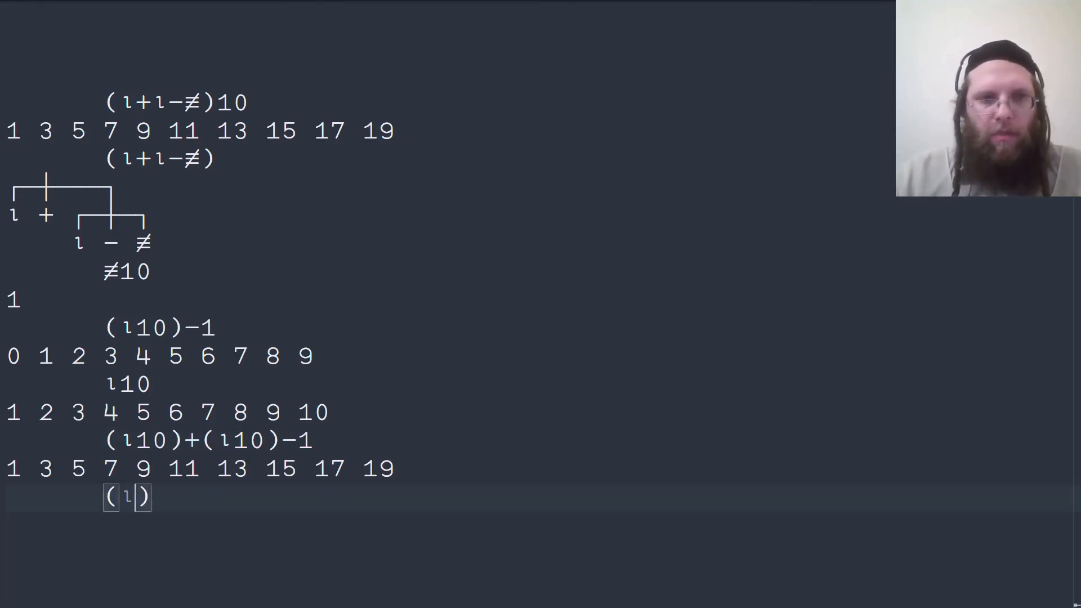
pyautogui.write('+ι-')
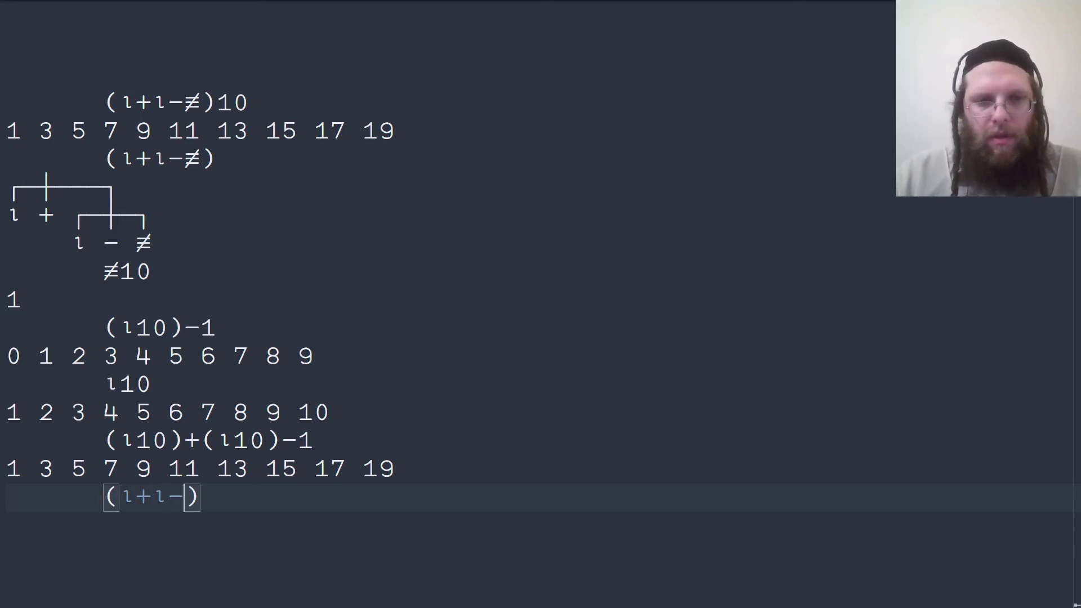
pyautogui.write('≠')
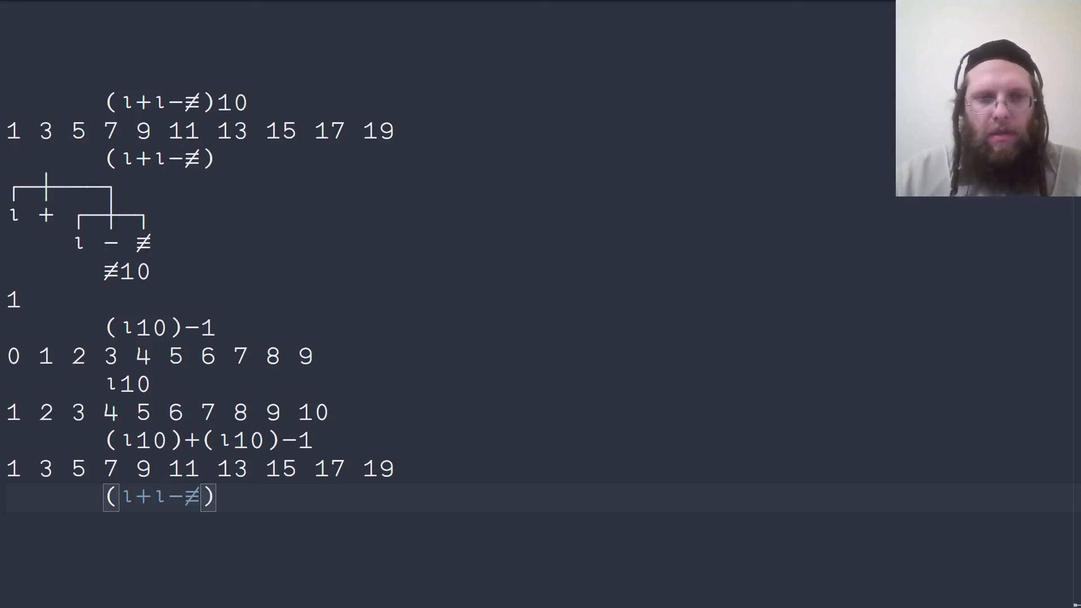
pyautogui.write('F←')
pyautogui.write('F 10')
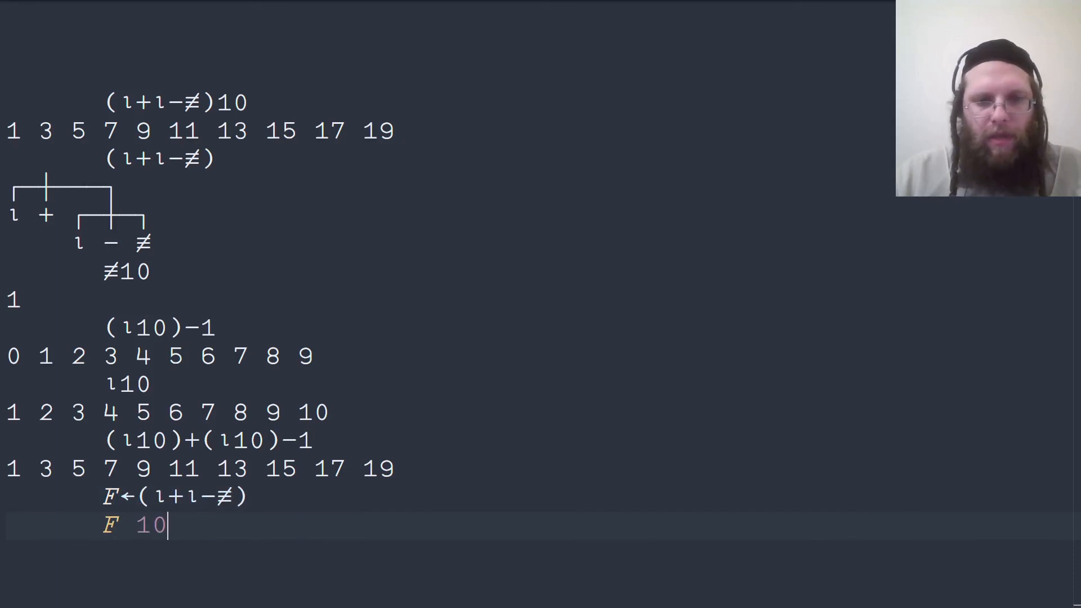
pyautogui.press('Return')
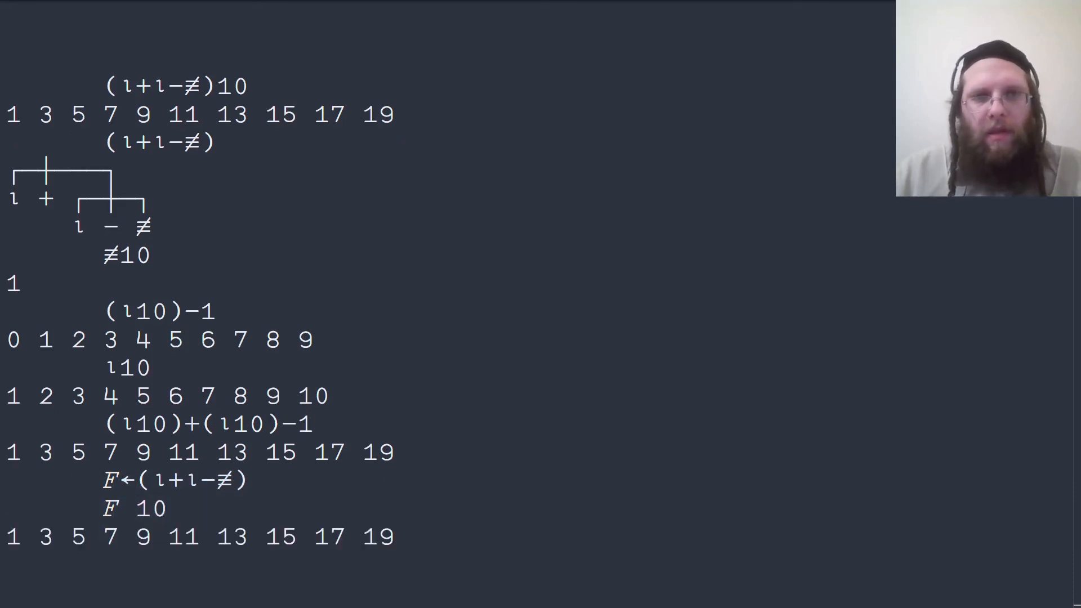